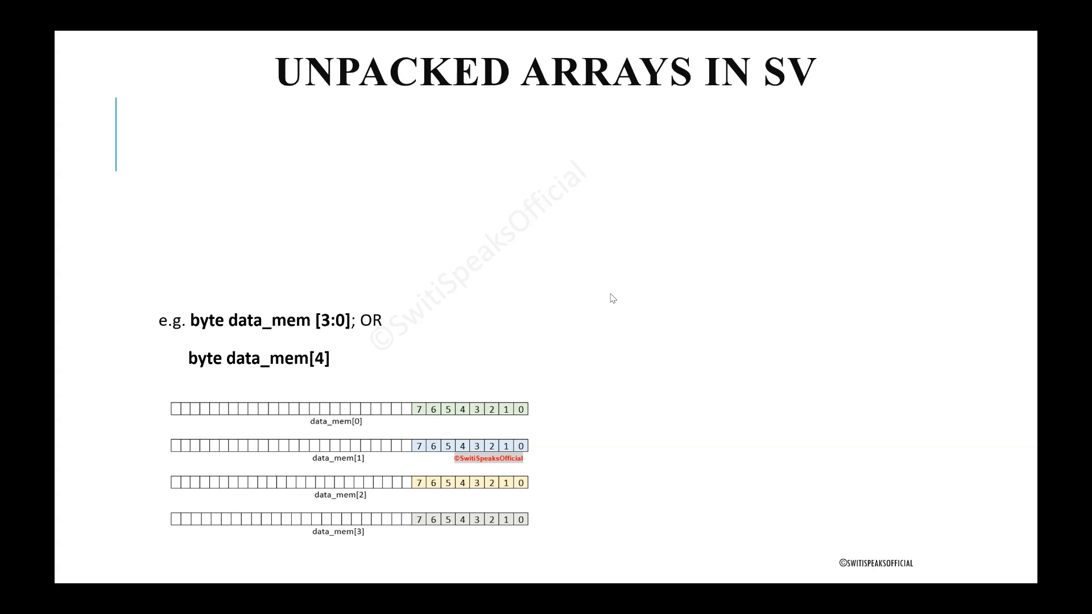
mouse_move(479, 88)
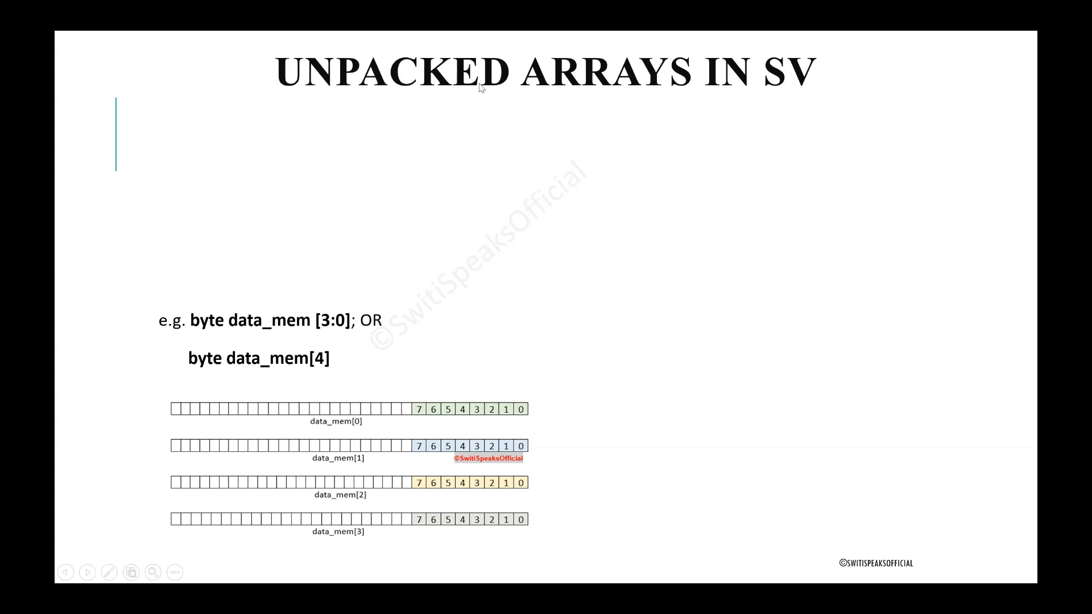
mouse_move(788, 78)
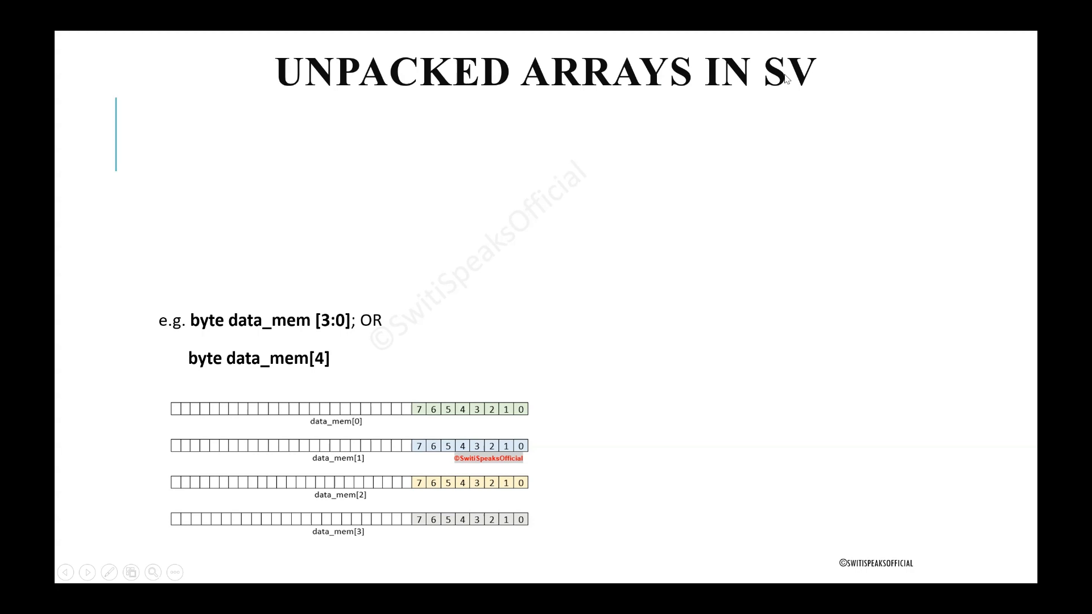
mouse_move(463, 481)
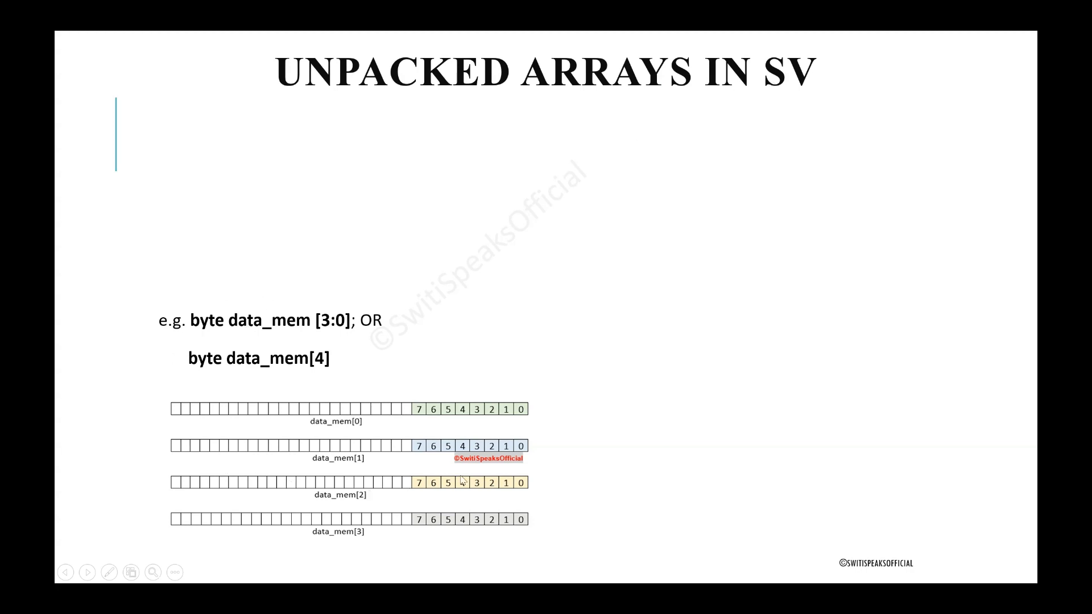
mouse_move(423, 486)
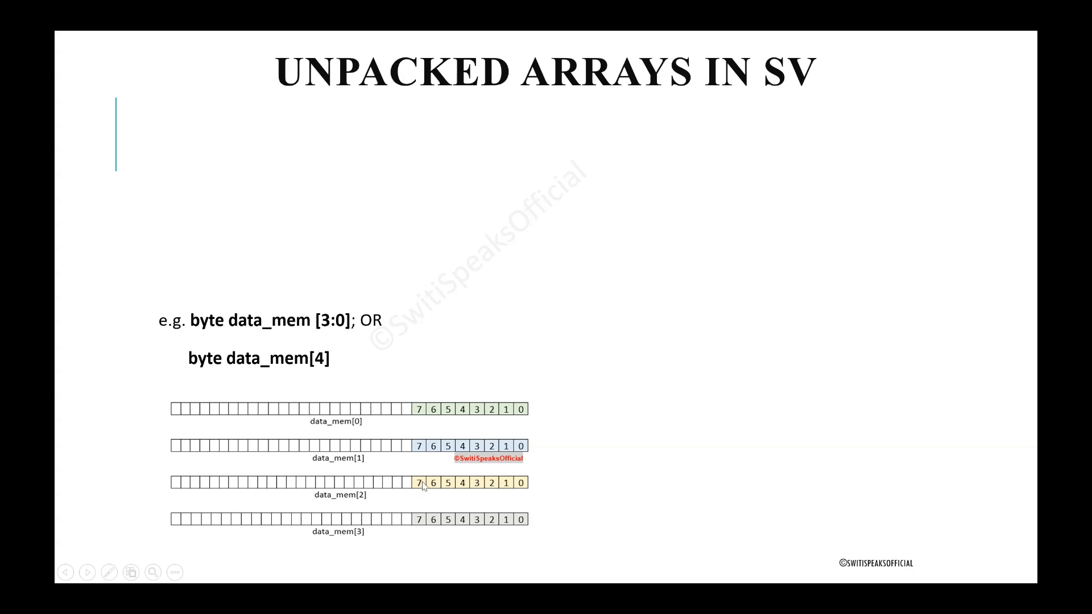
mouse_move(387, 407)
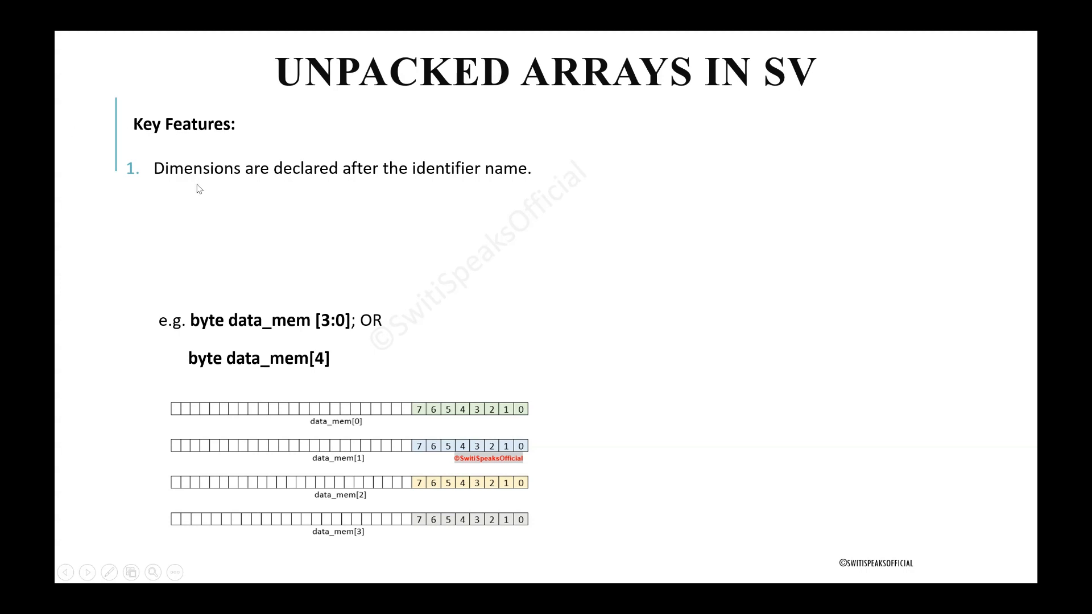
mouse_move(278, 187)
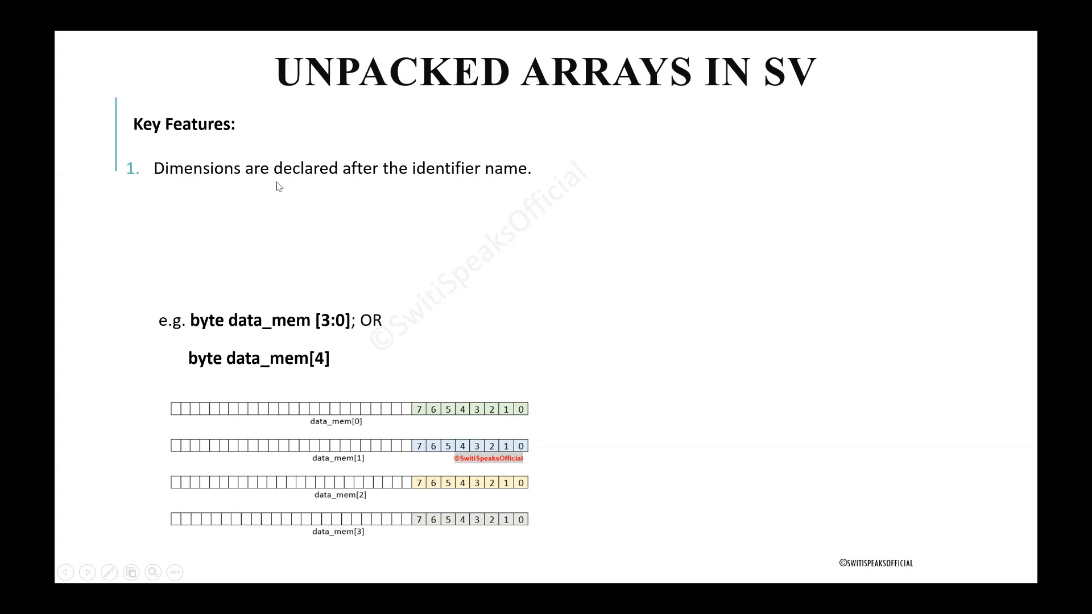
mouse_move(369, 188)
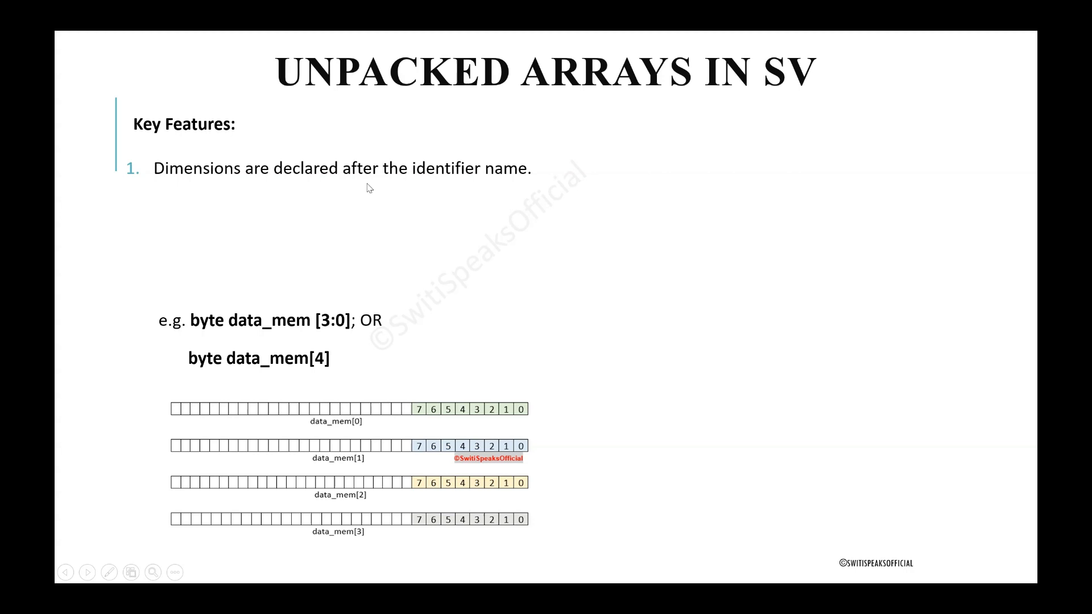
mouse_move(531, 189)
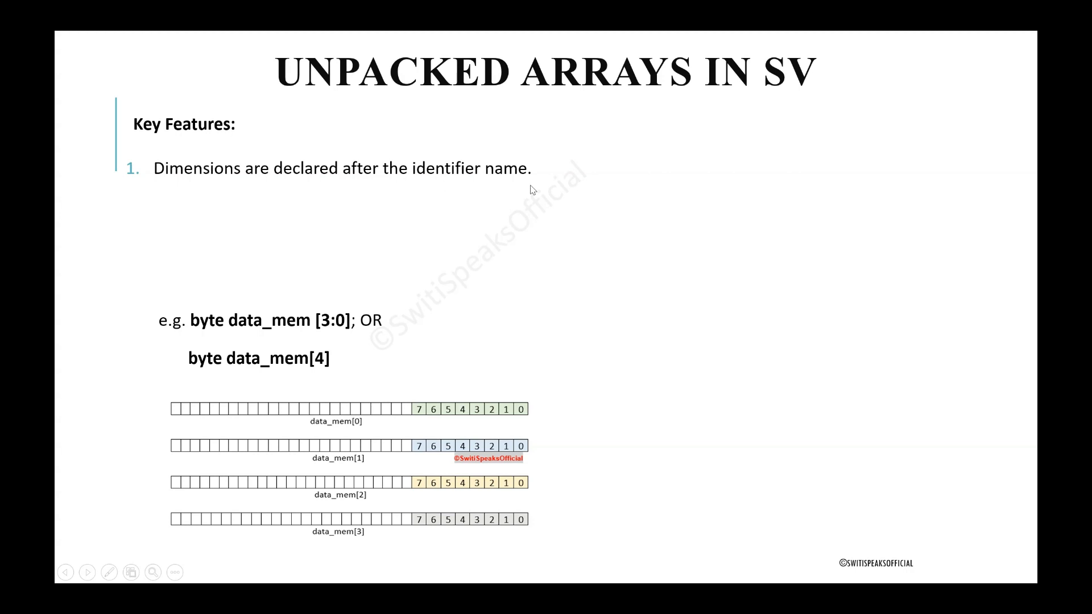
mouse_move(232, 332)
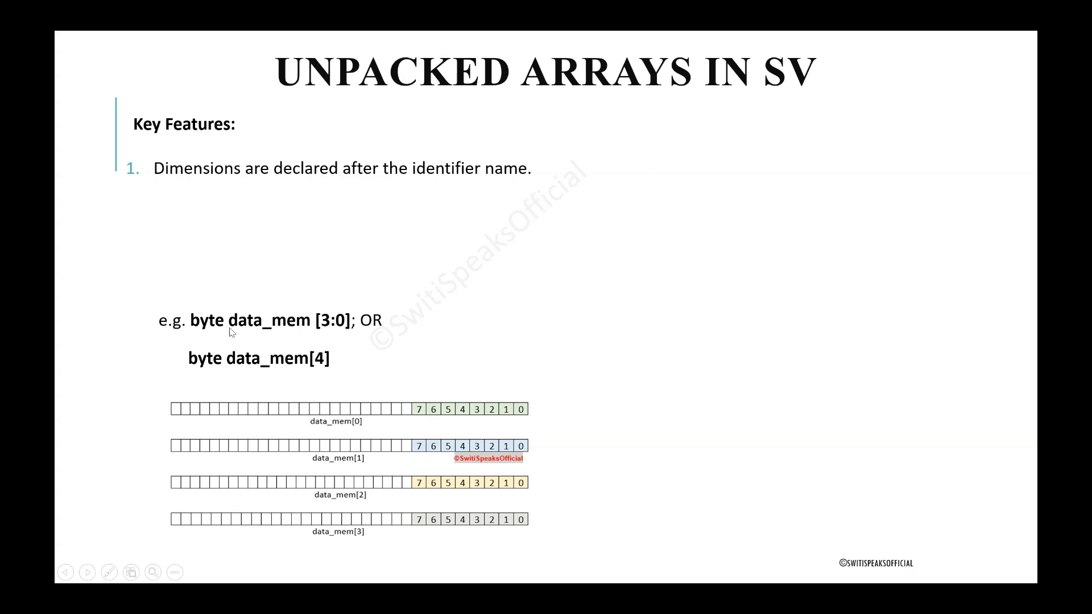
mouse_move(229, 332)
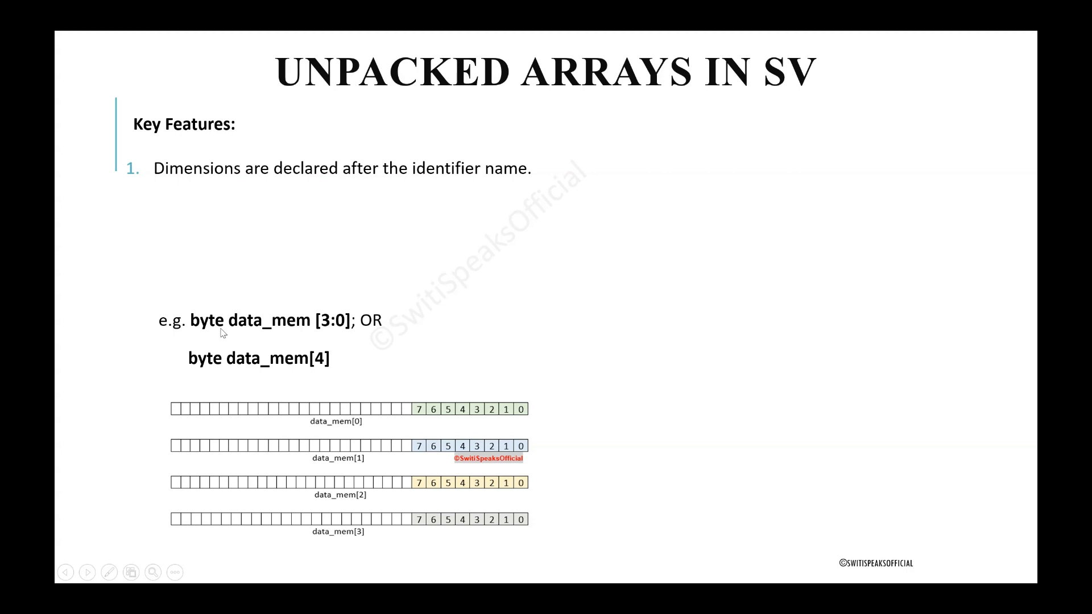
mouse_move(272, 328)
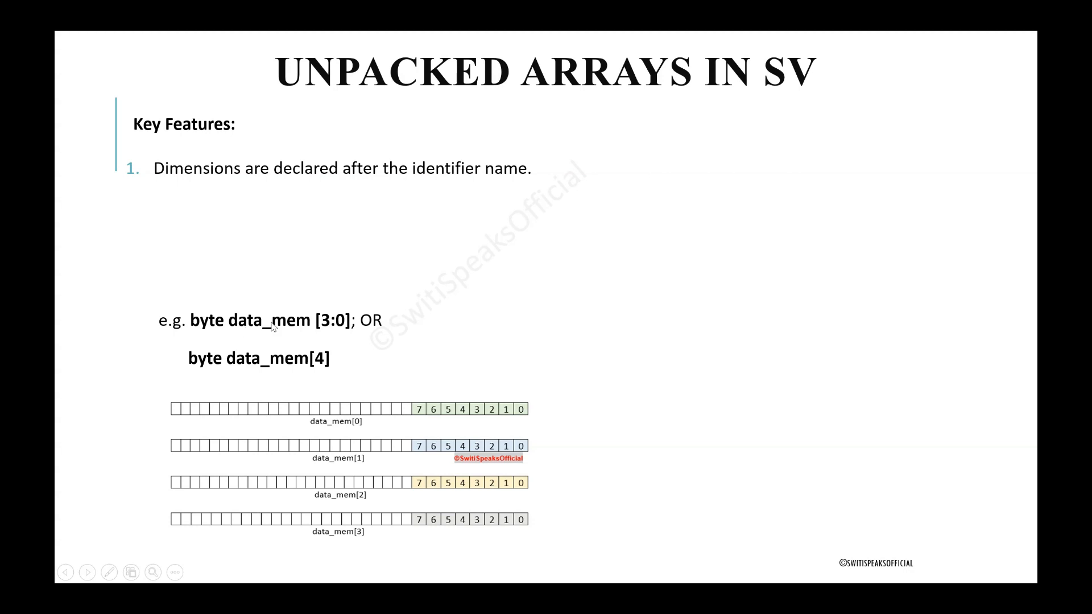
mouse_move(234, 328)
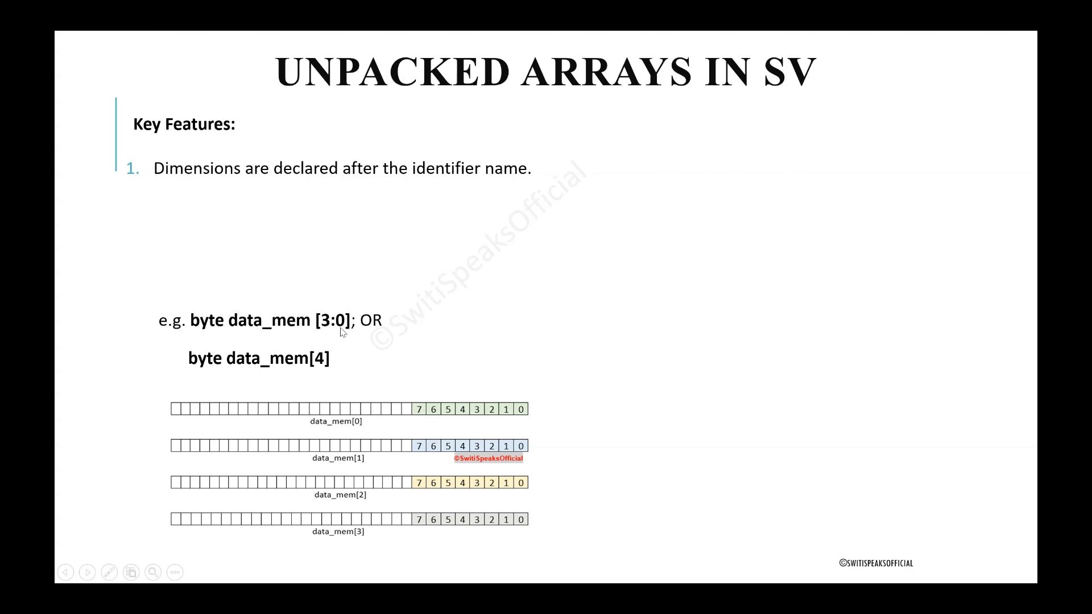
mouse_move(268, 370)
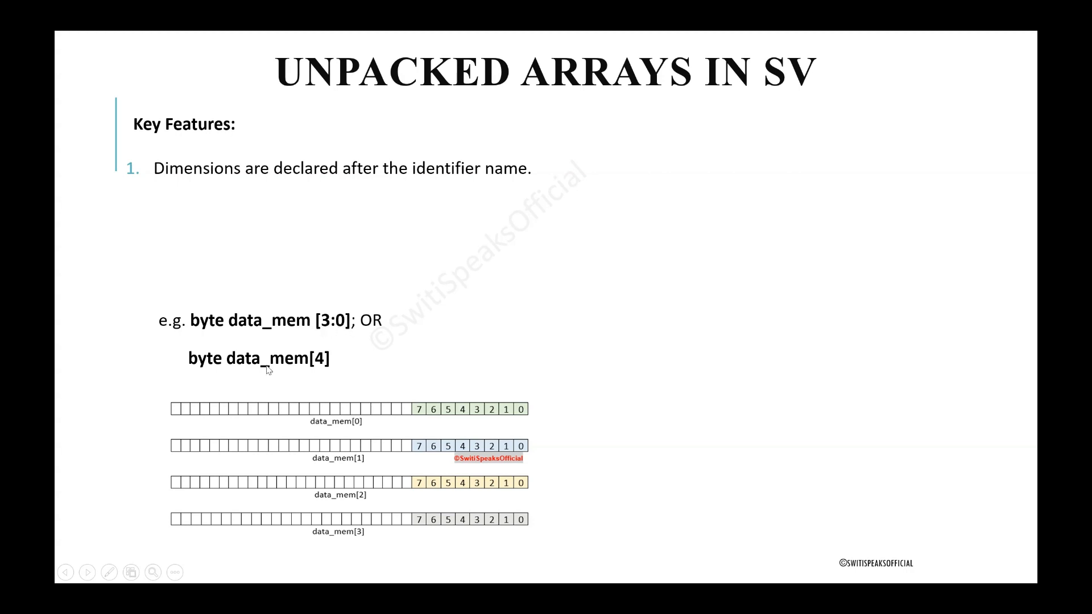
mouse_move(248, 371)
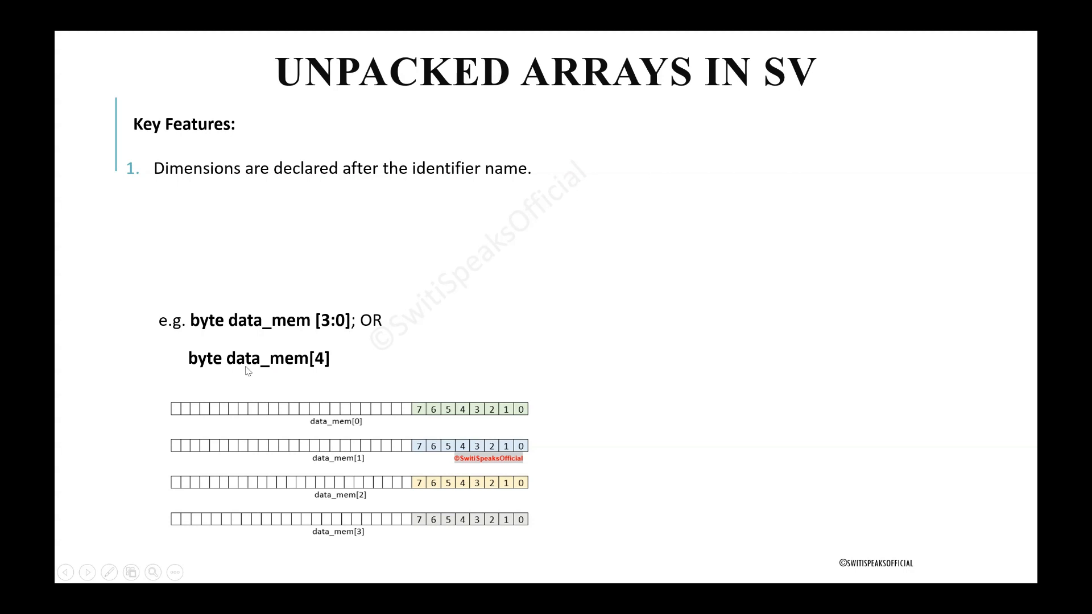
mouse_move(315, 368)
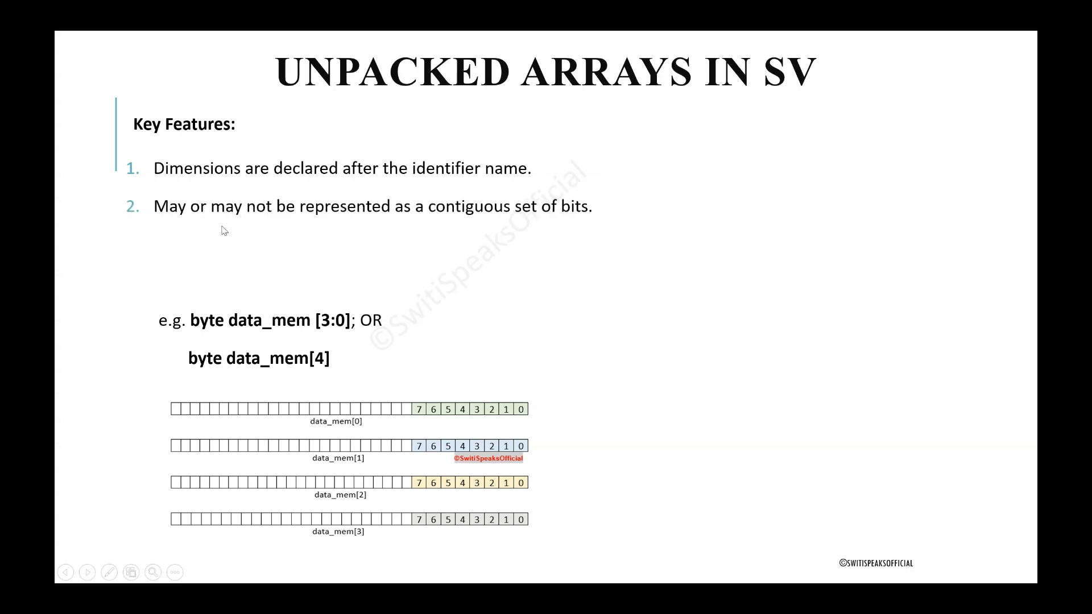
mouse_move(446, 228)
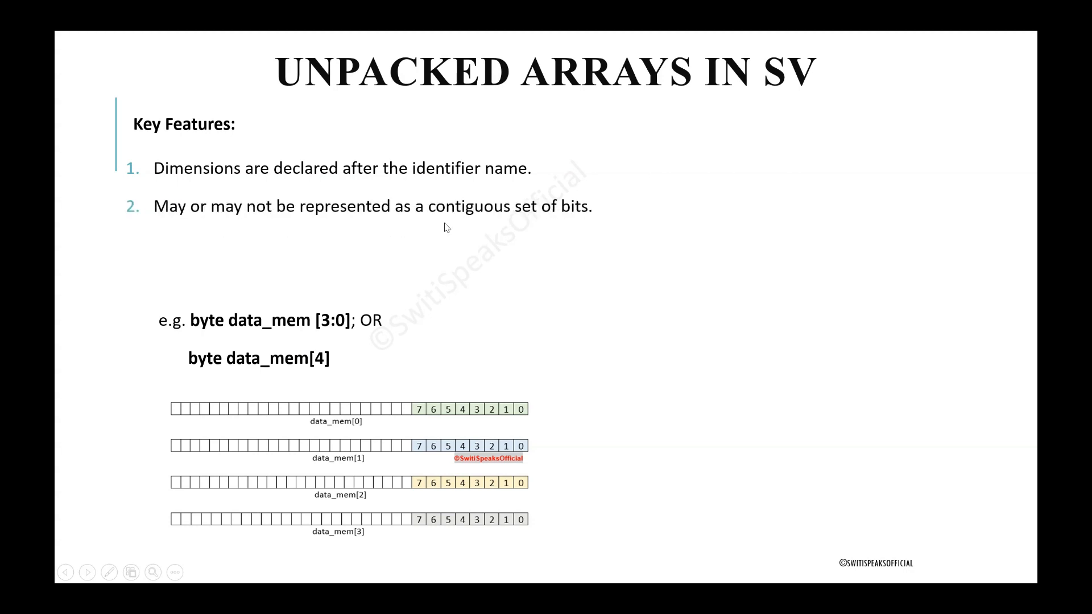
mouse_move(565, 224)
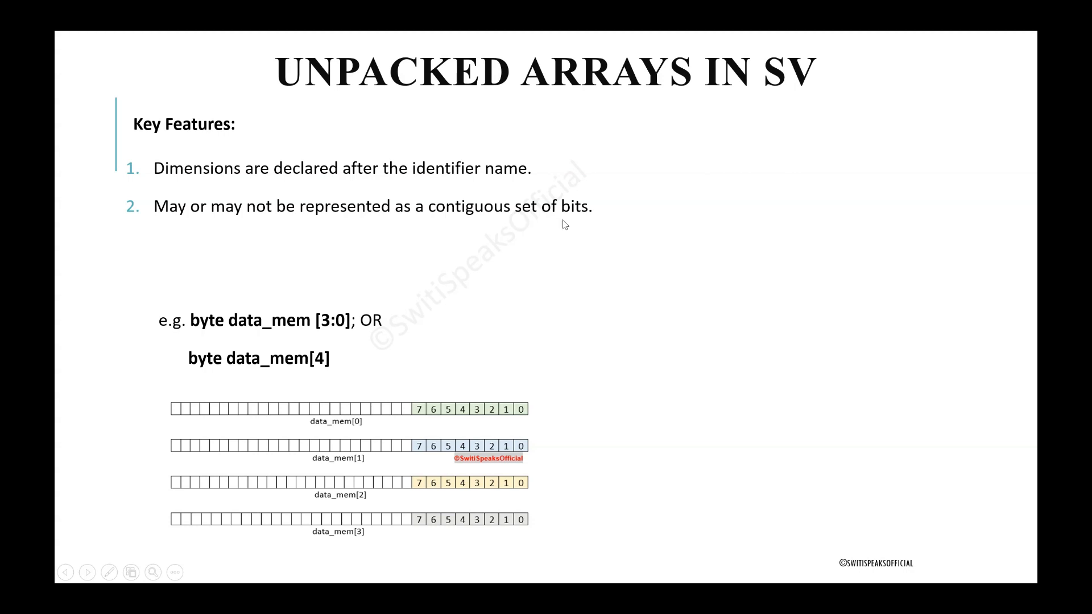
mouse_move(415, 413)
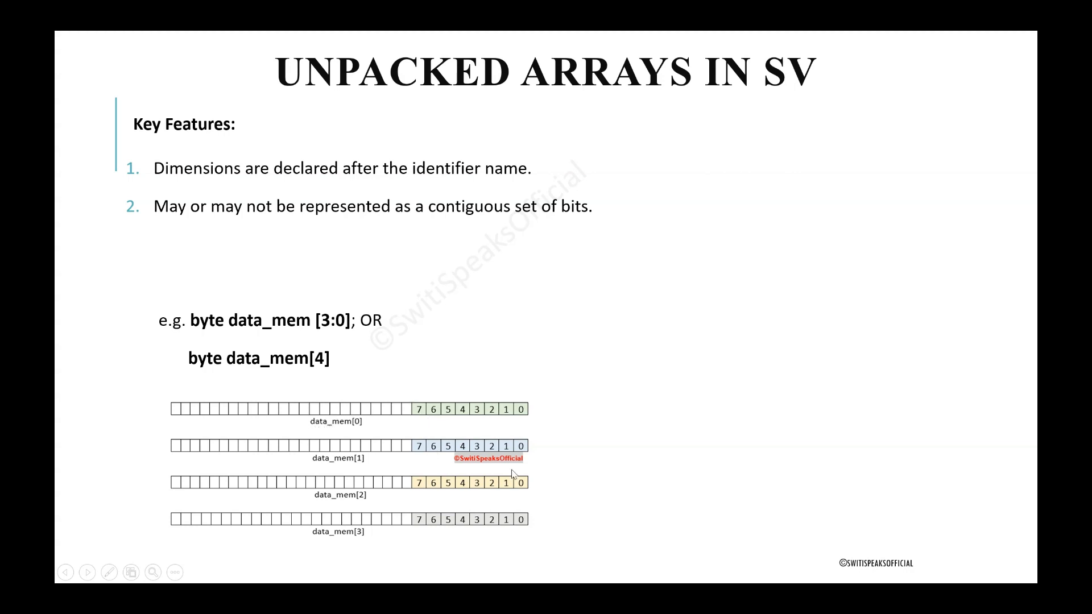
mouse_move(412, 406)
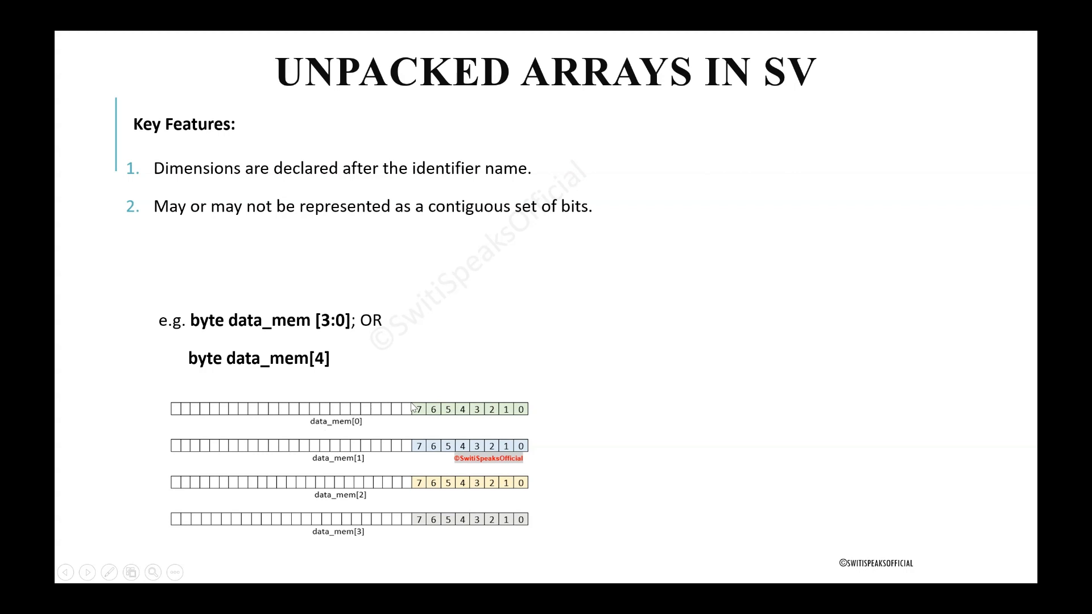
mouse_move(352, 431)
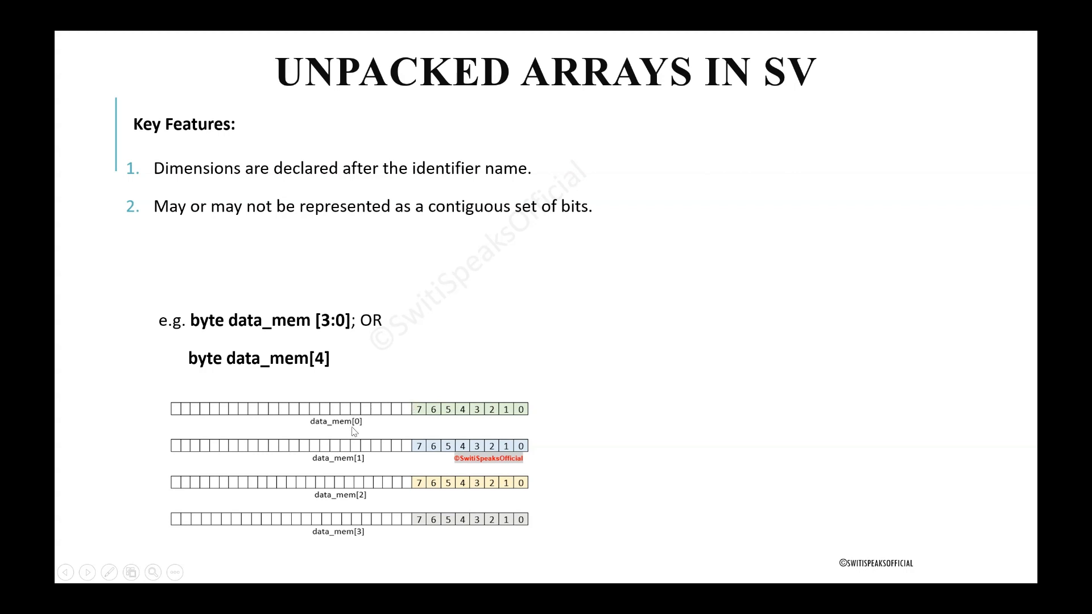
mouse_move(383, 406)
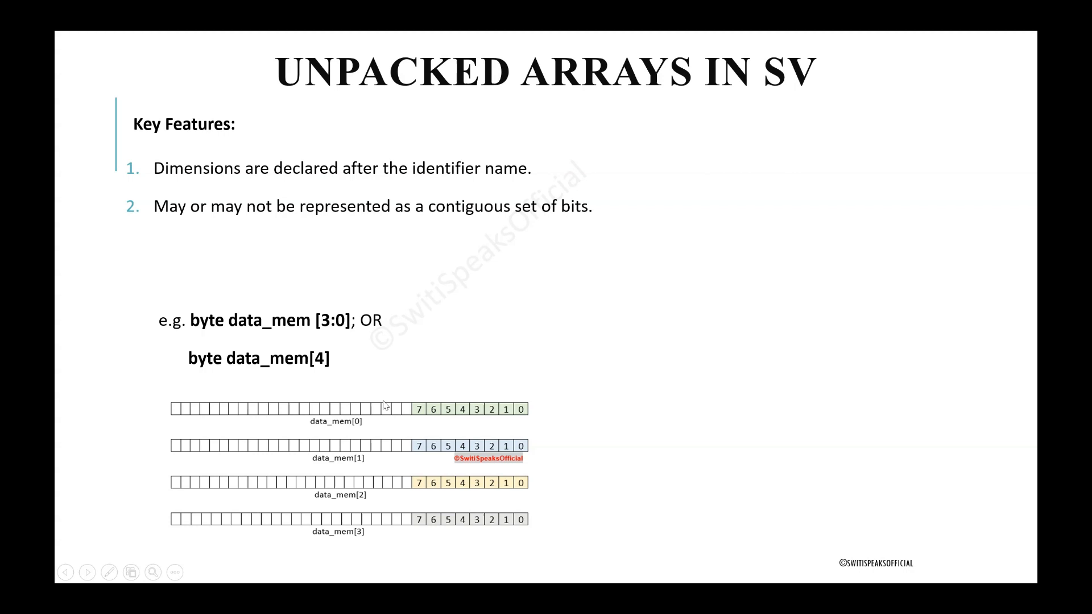
mouse_move(342, 466)
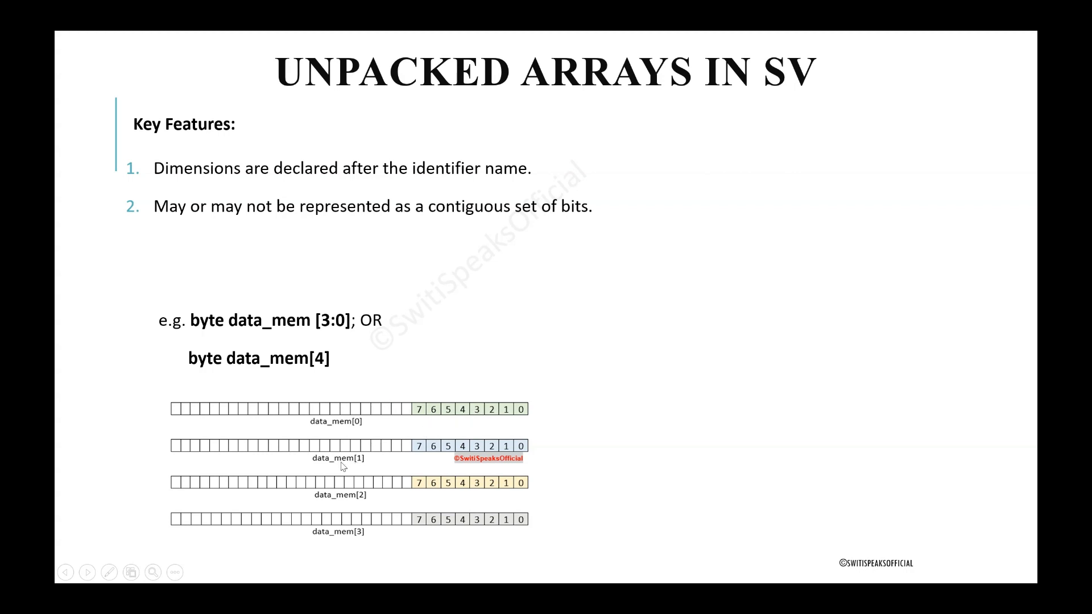
mouse_move(428, 447)
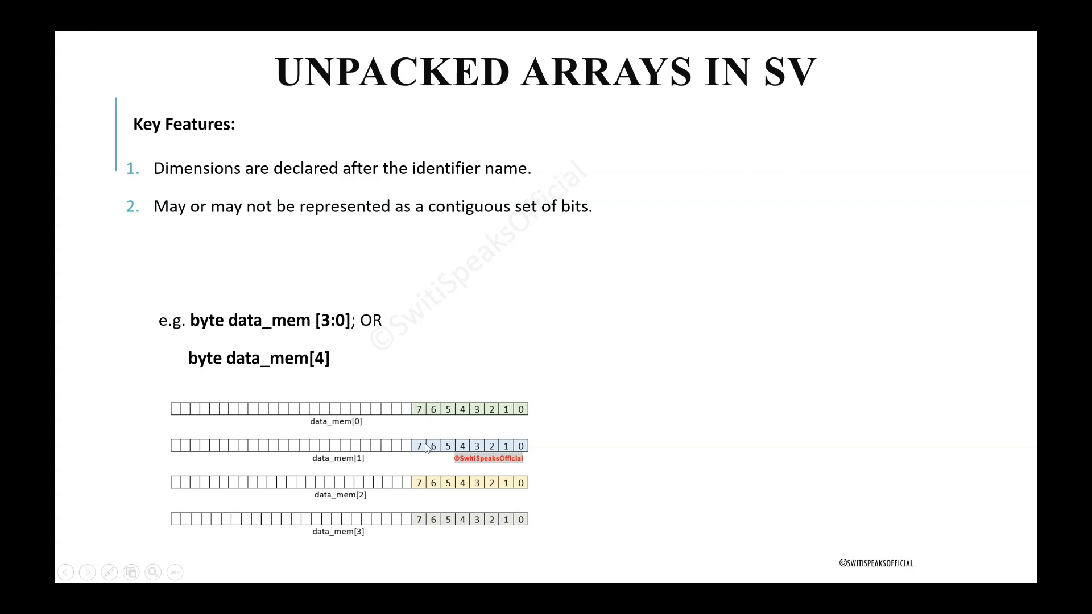
mouse_move(332, 499)
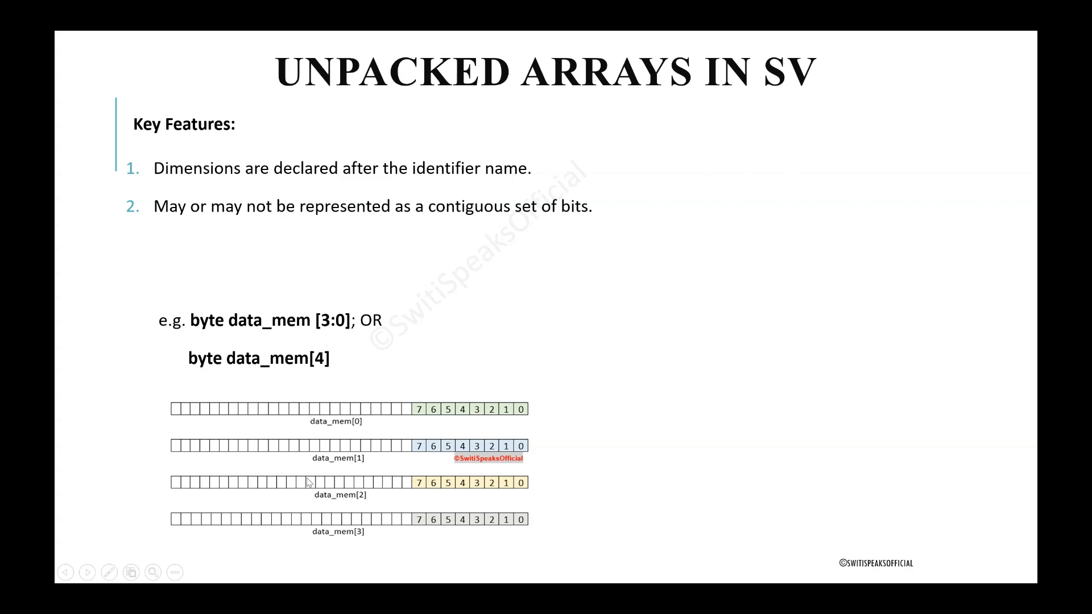
mouse_move(343, 552)
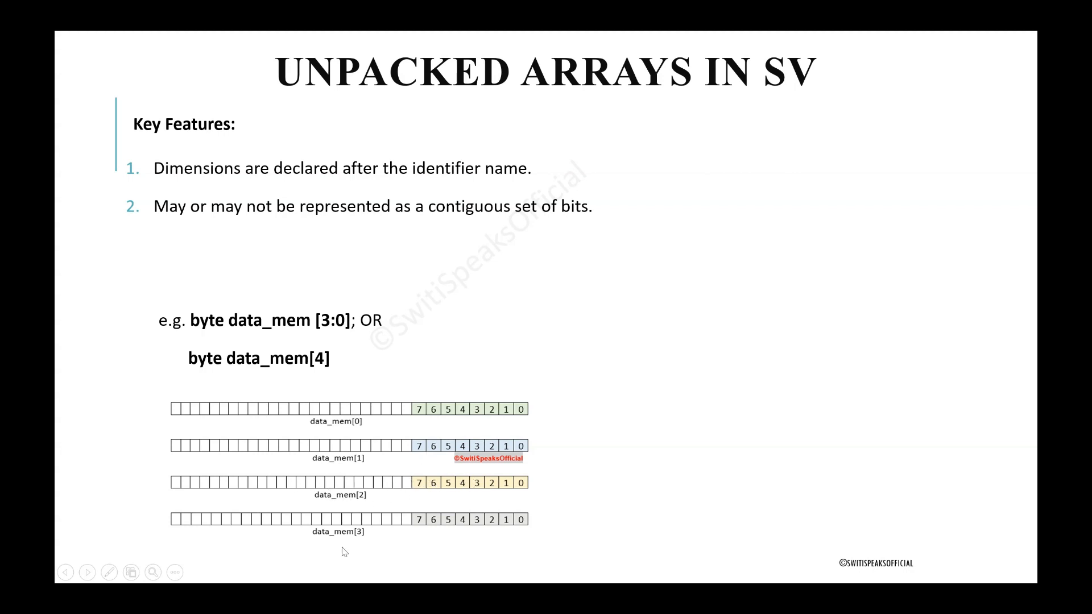
mouse_move(355, 543)
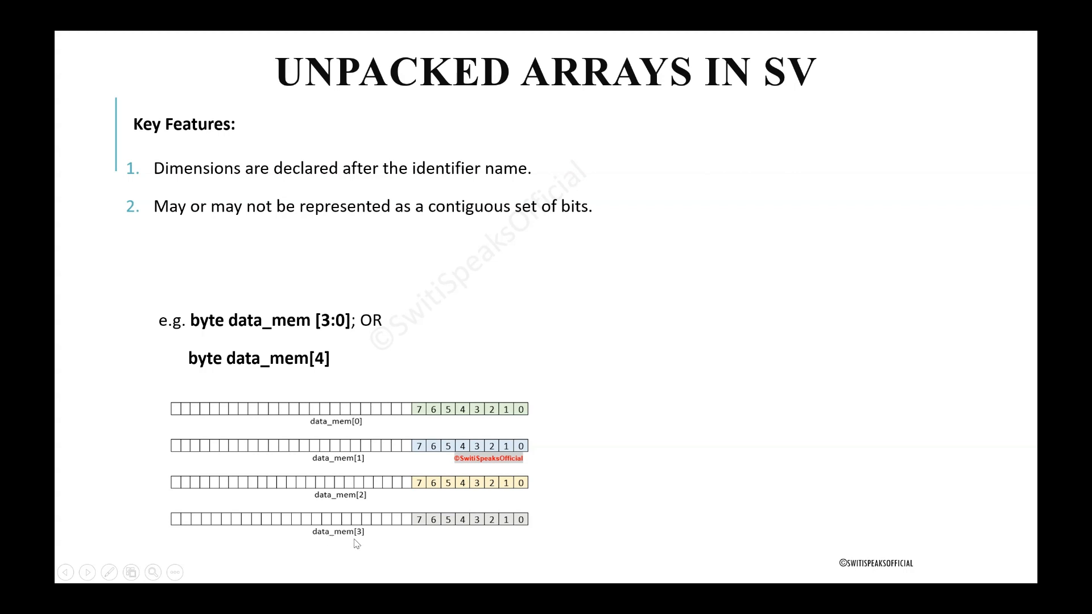
mouse_move(484, 521)
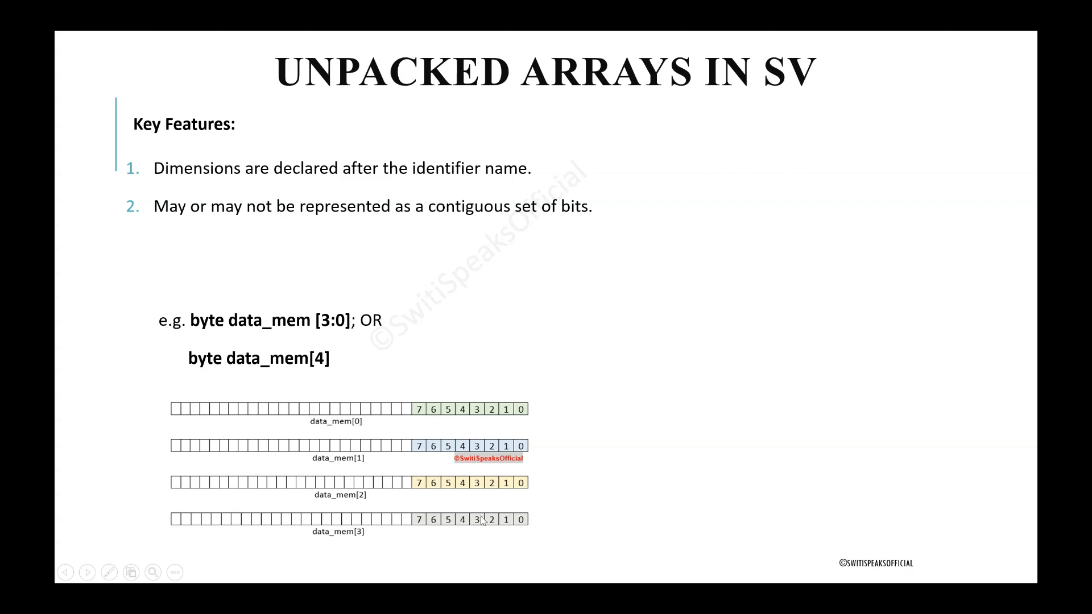
mouse_move(446, 432)
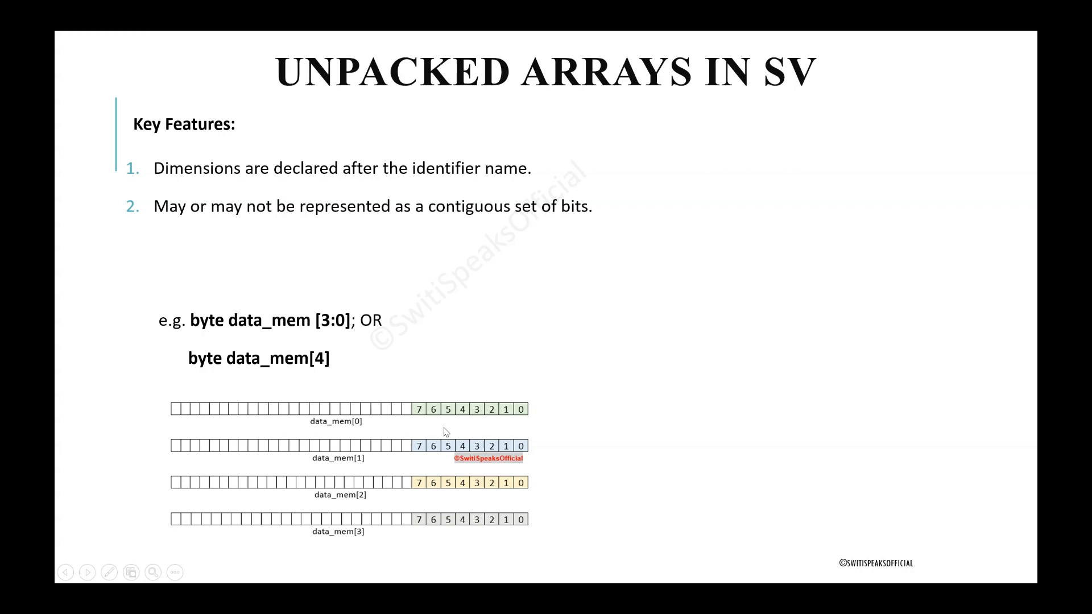
mouse_move(313, 412)
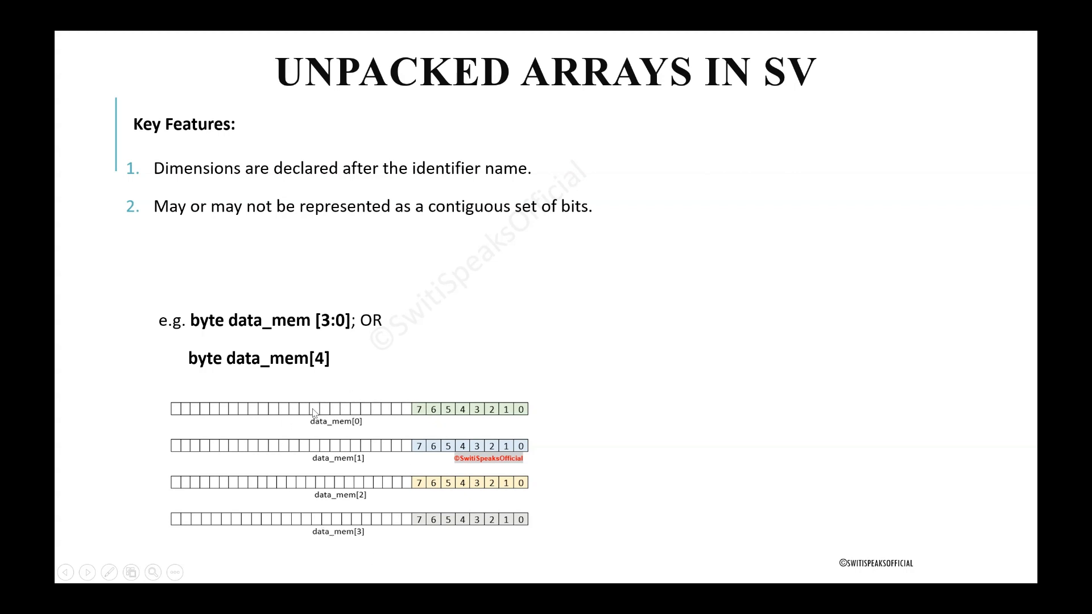
mouse_move(363, 388)
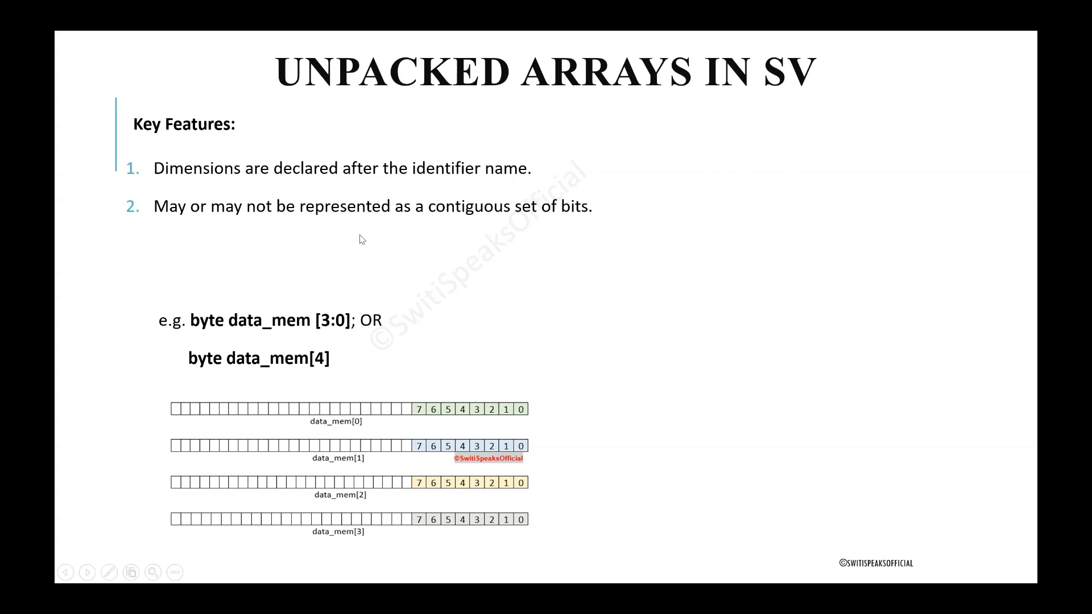
mouse_move(399, 459)
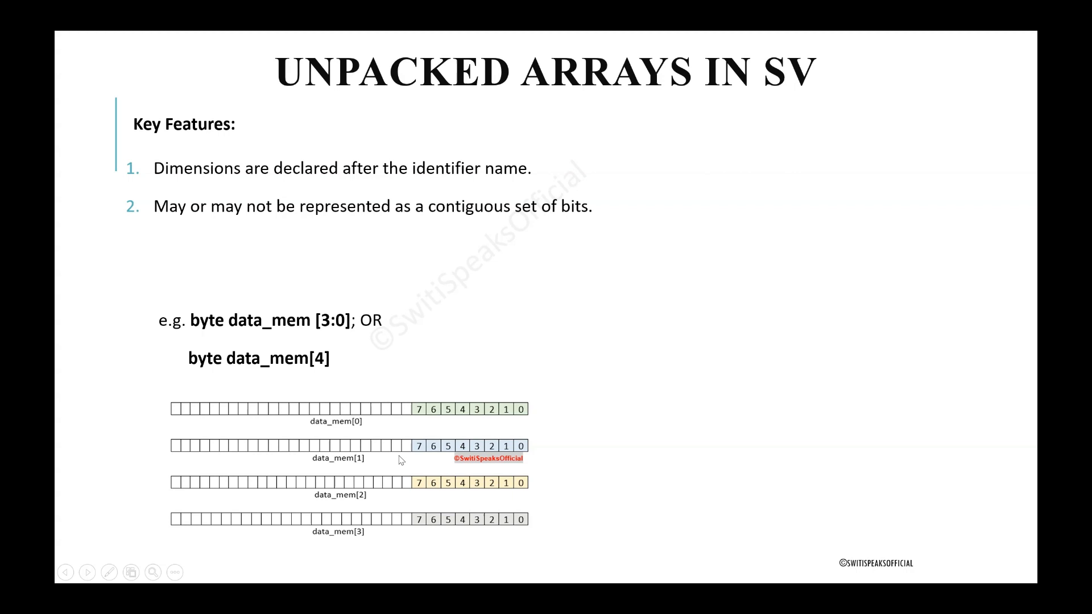
mouse_move(199, 396)
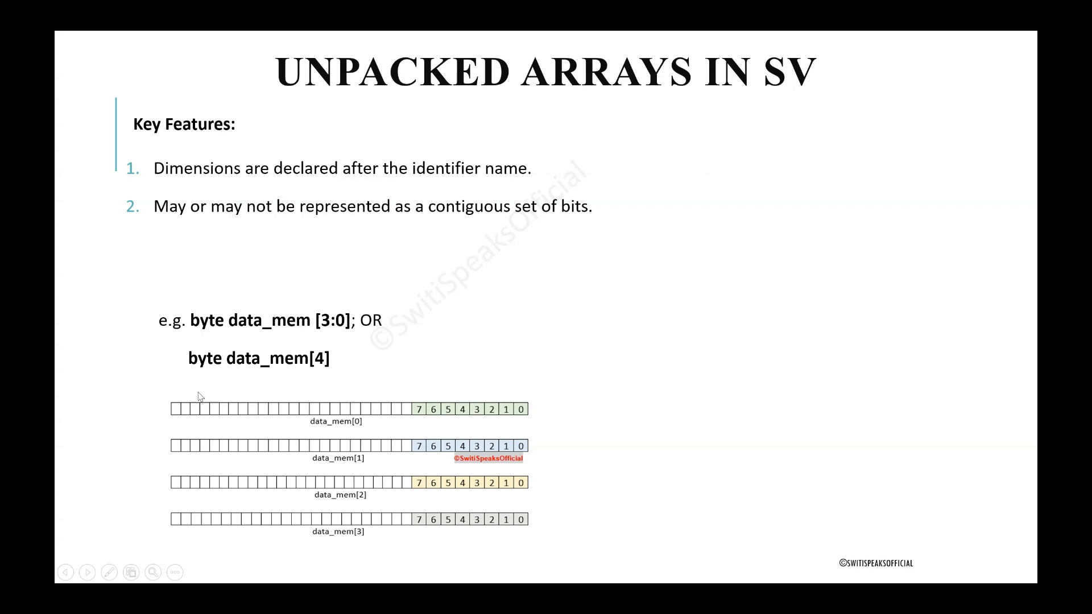
mouse_move(528, 270)
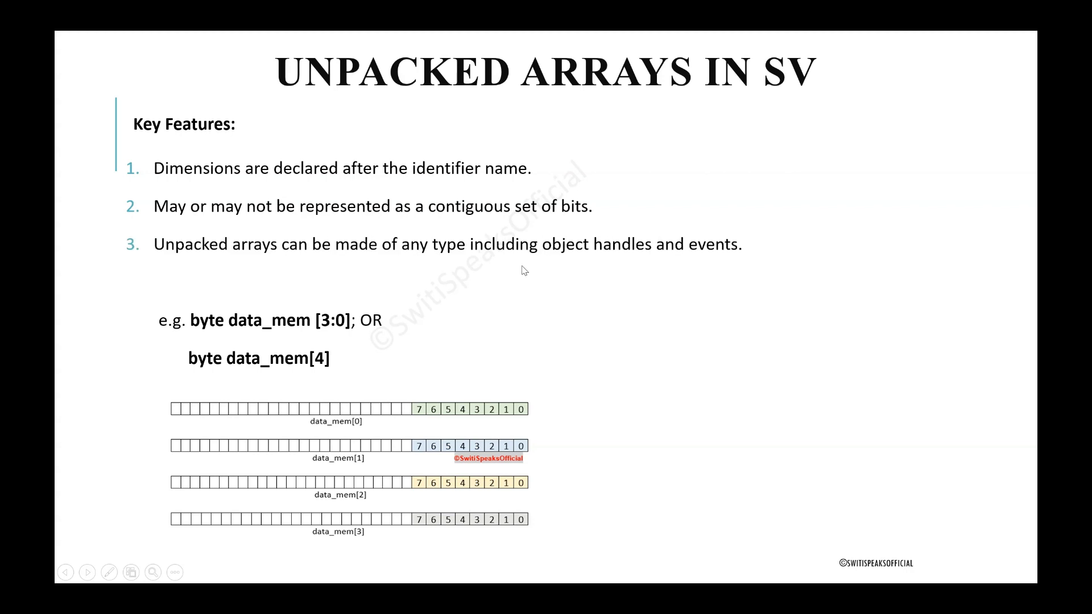
mouse_move(519, 277)
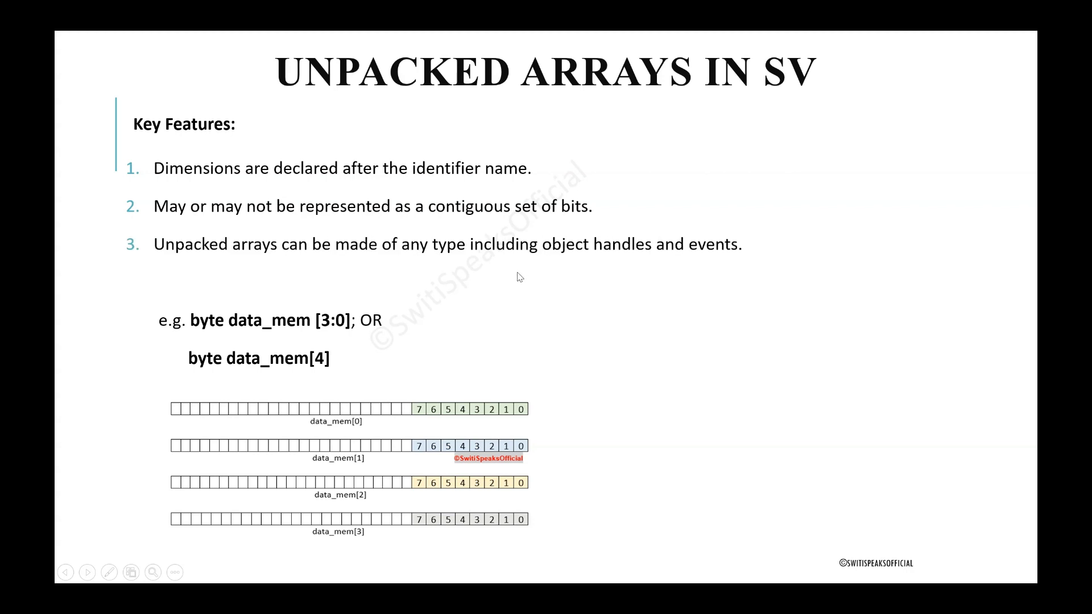
mouse_move(247, 285)
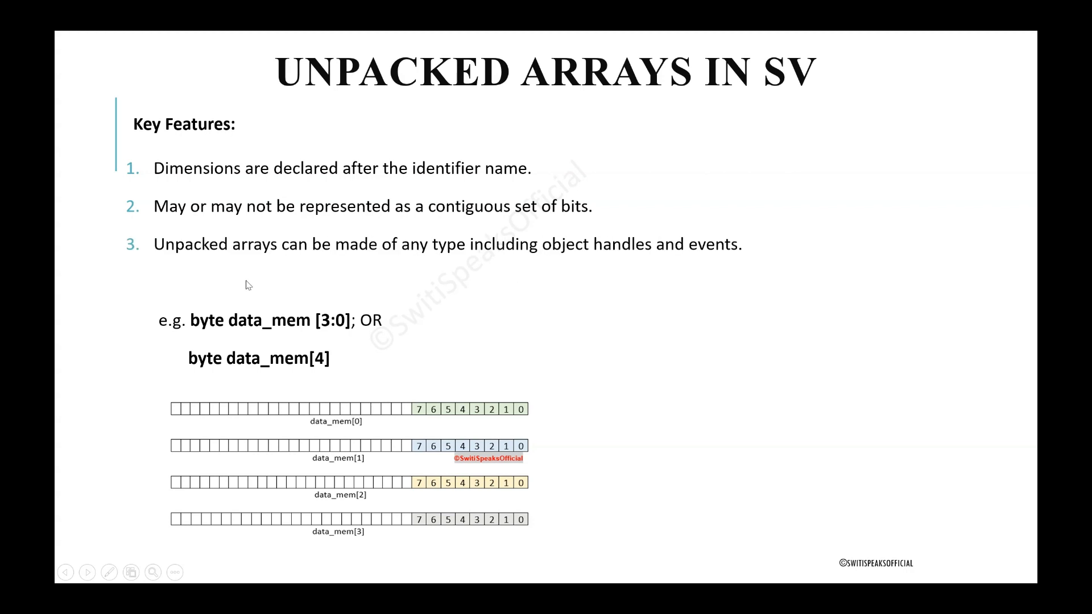
mouse_move(497, 288)
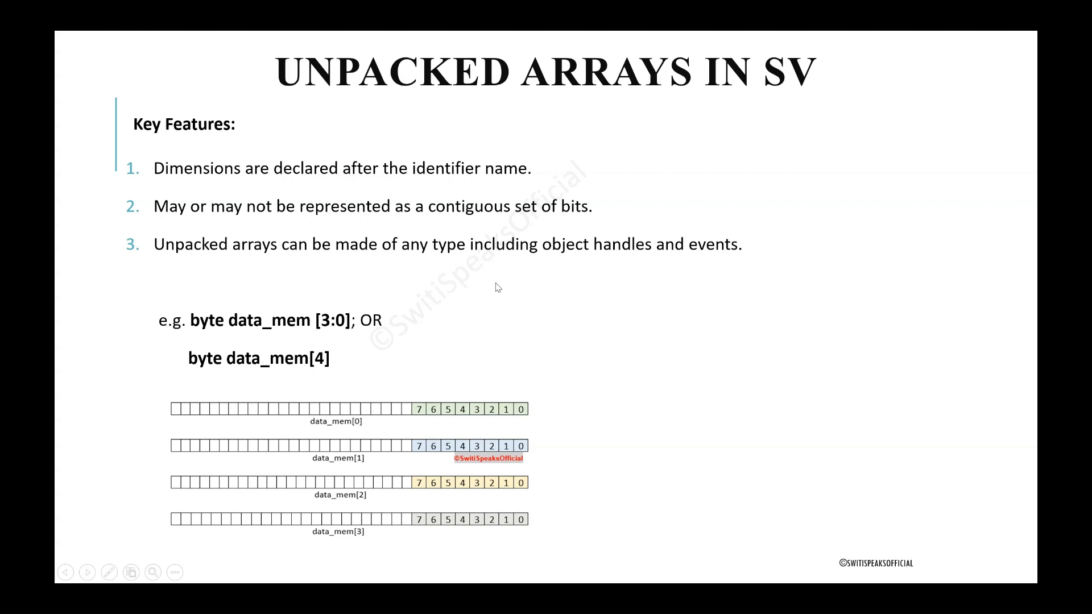
mouse_move(651, 259)
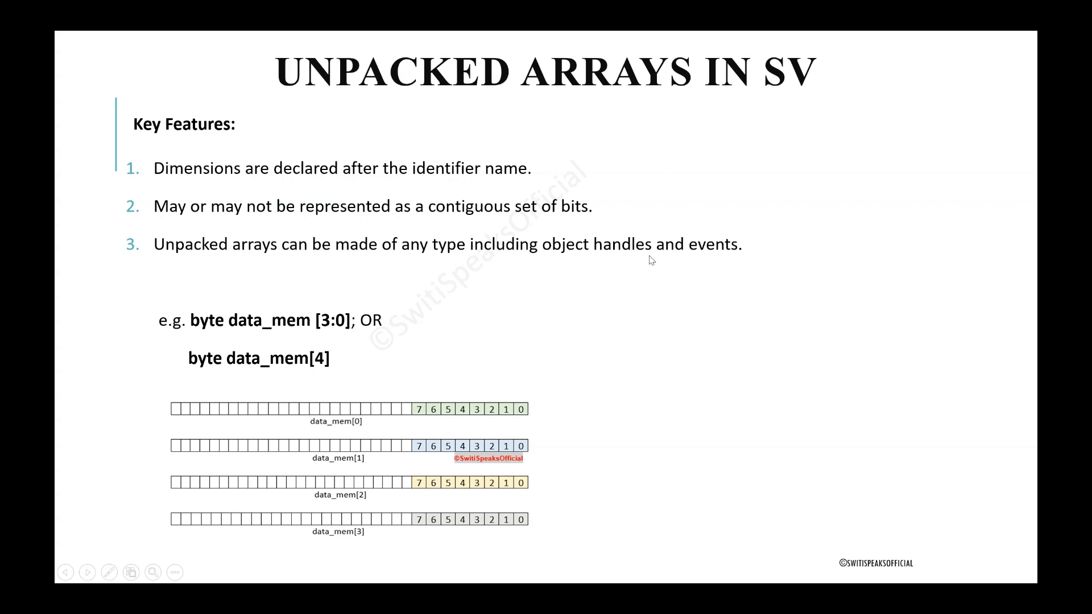
mouse_move(714, 265)
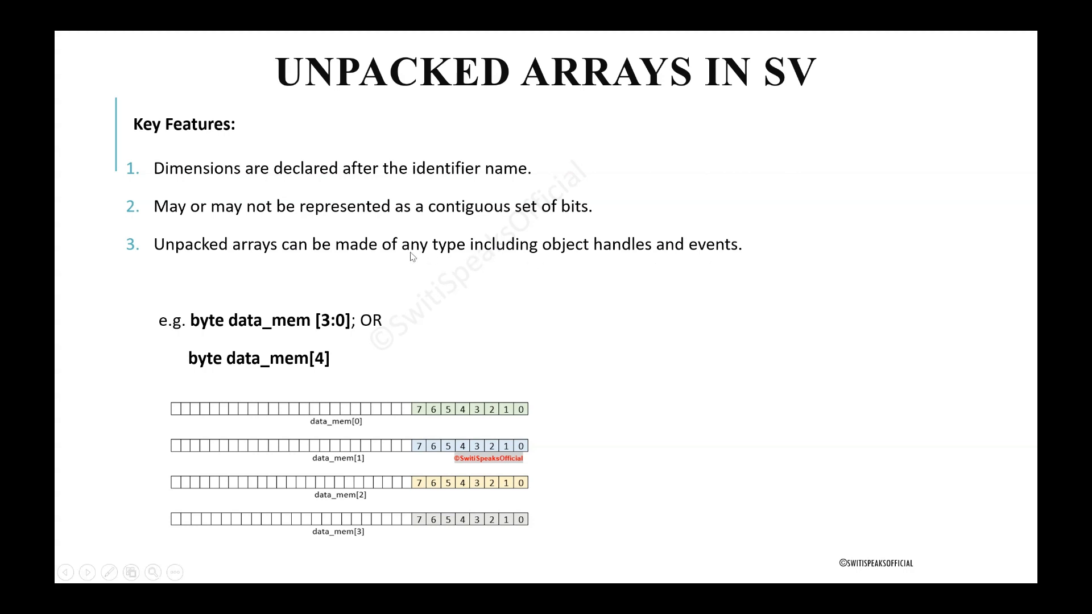
mouse_move(643, 244)
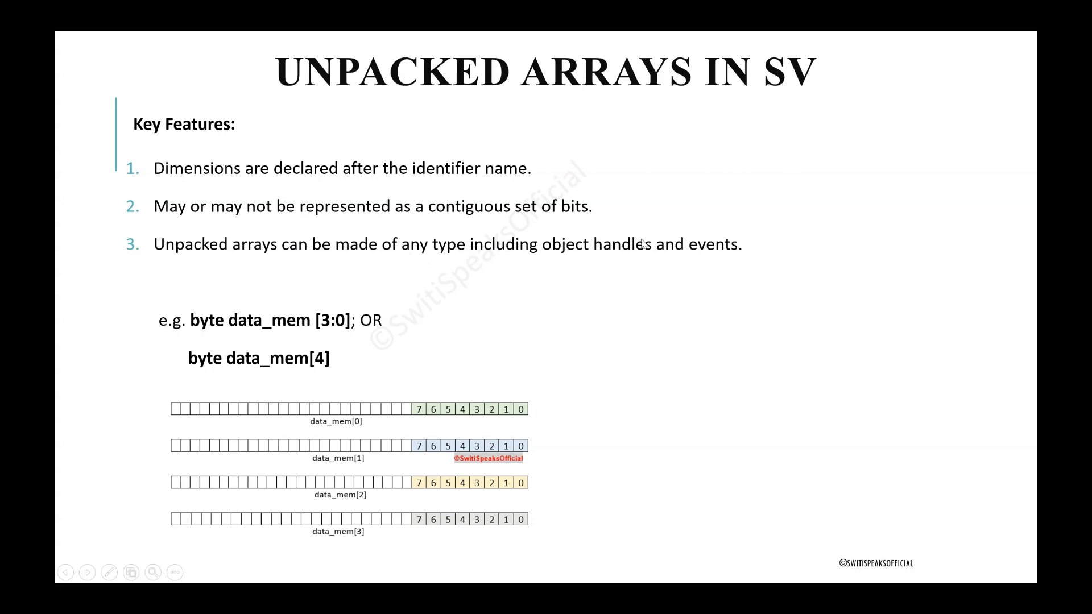
mouse_move(376, 272)
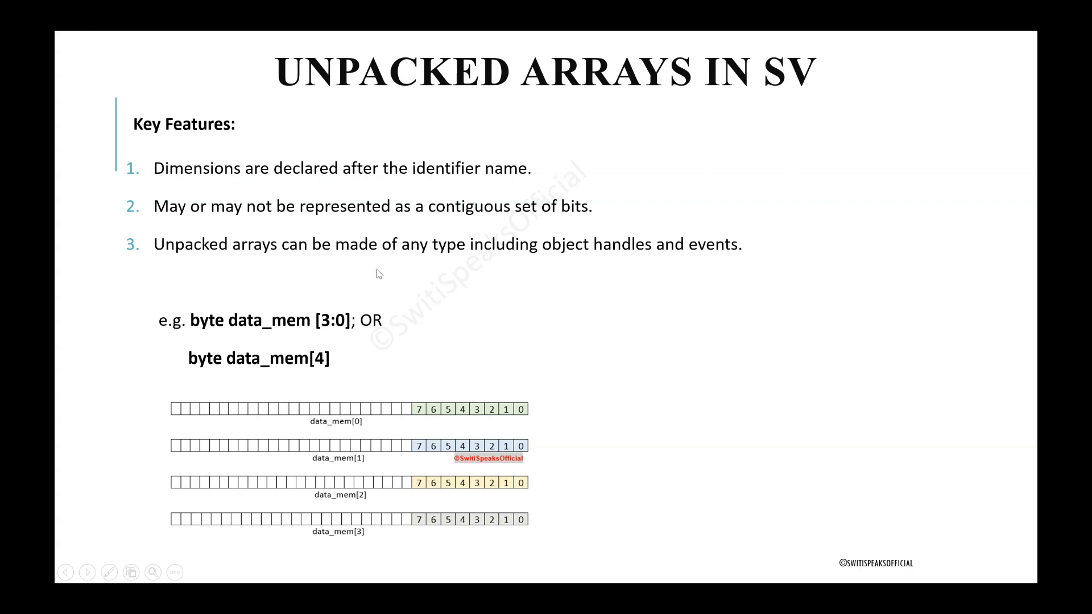
mouse_move(433, 253)
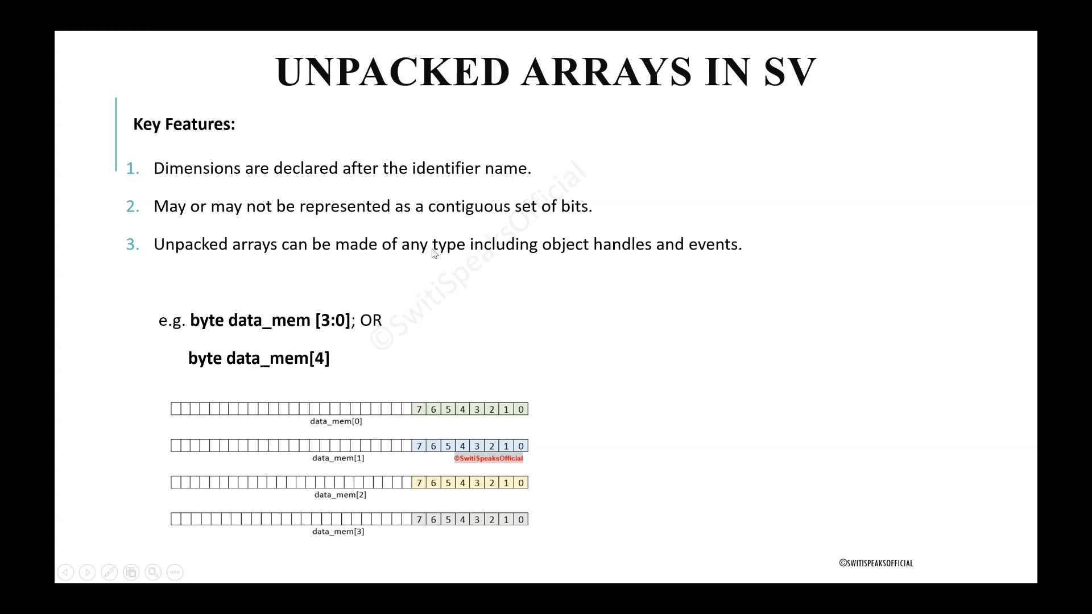
mouse_move(709, 257)
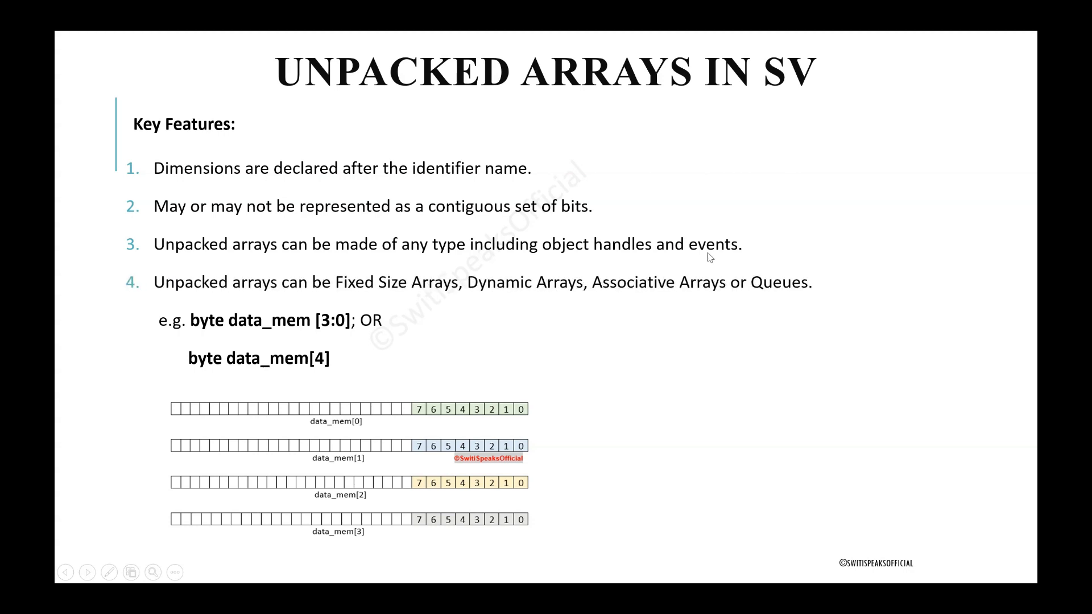
mouse_move(288, 312)
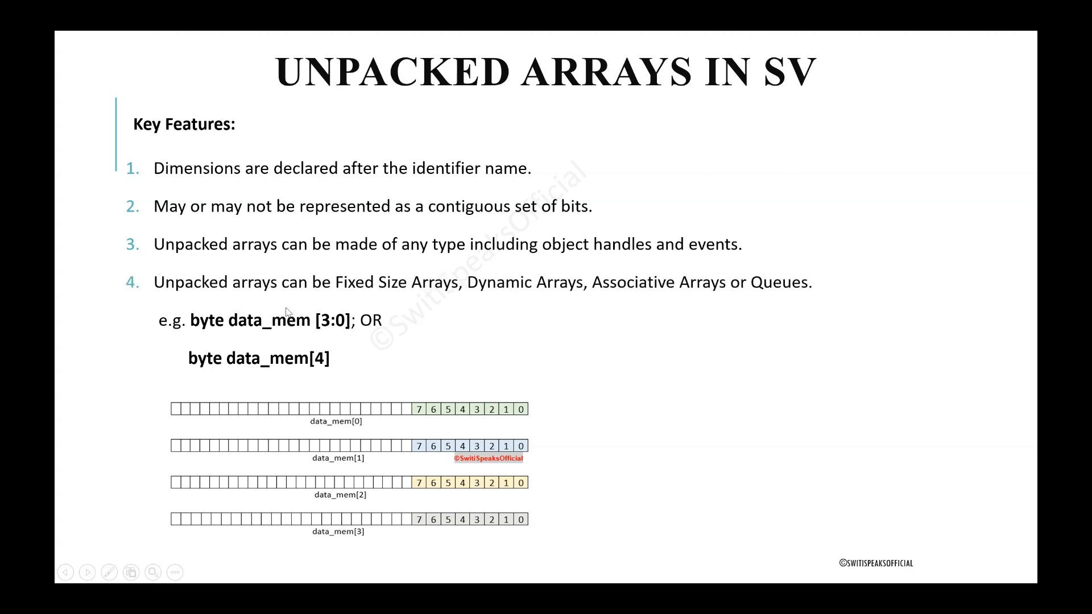
mouse_move(319, 310)
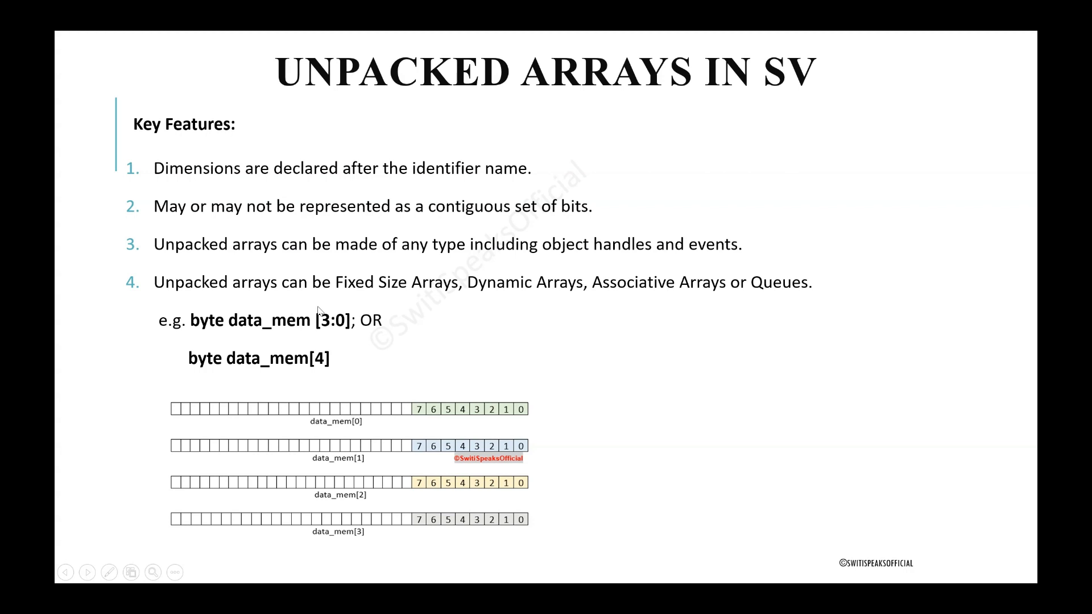
mouse_move(435, 307)
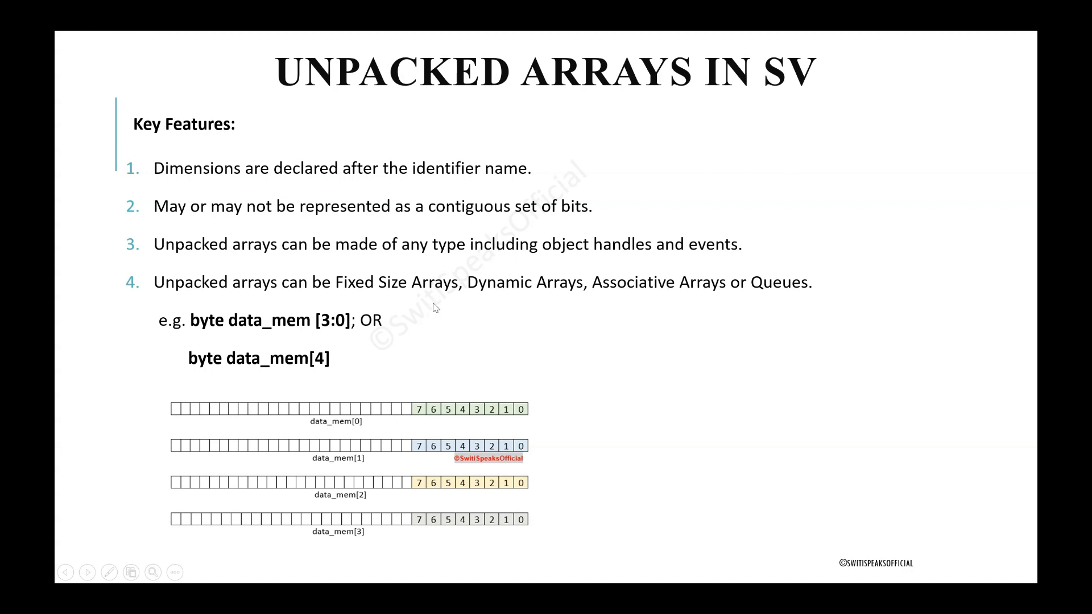
mouse_move(212, 395)
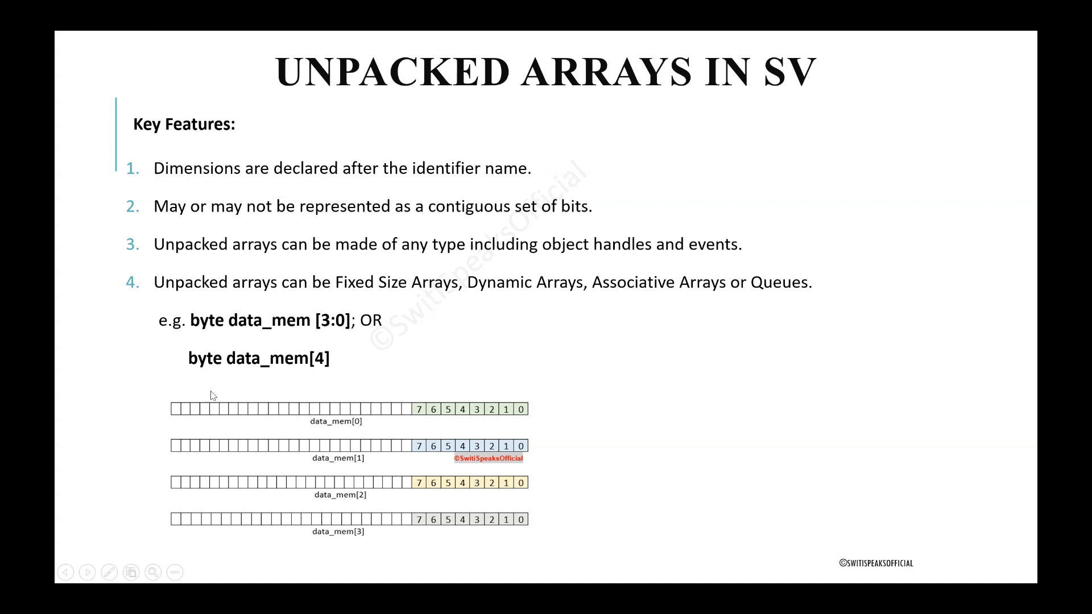
mouse_move(194, 369)
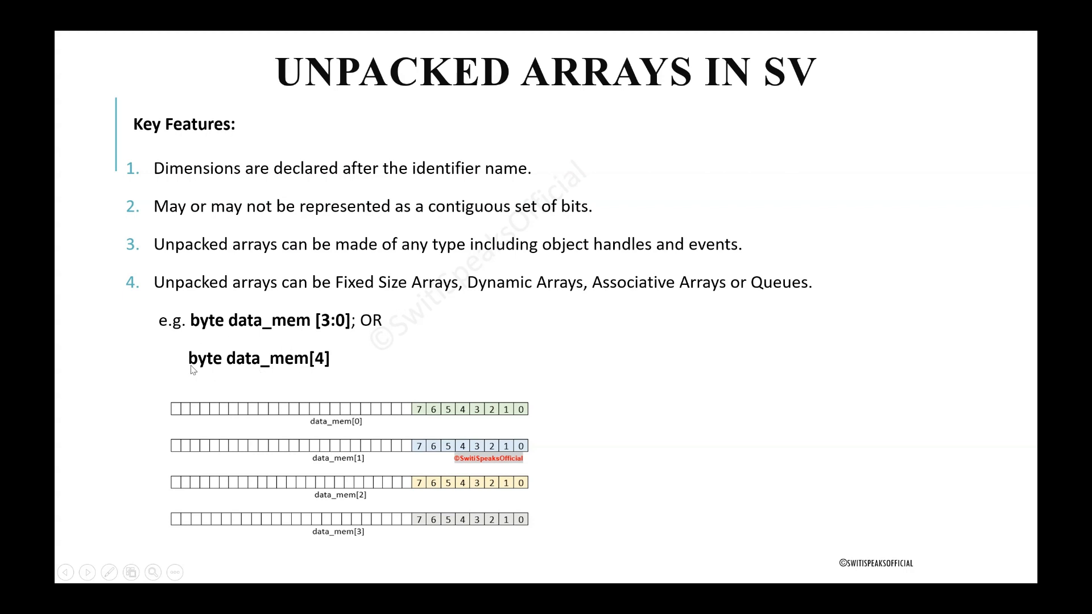
mouse_move(305, 371)
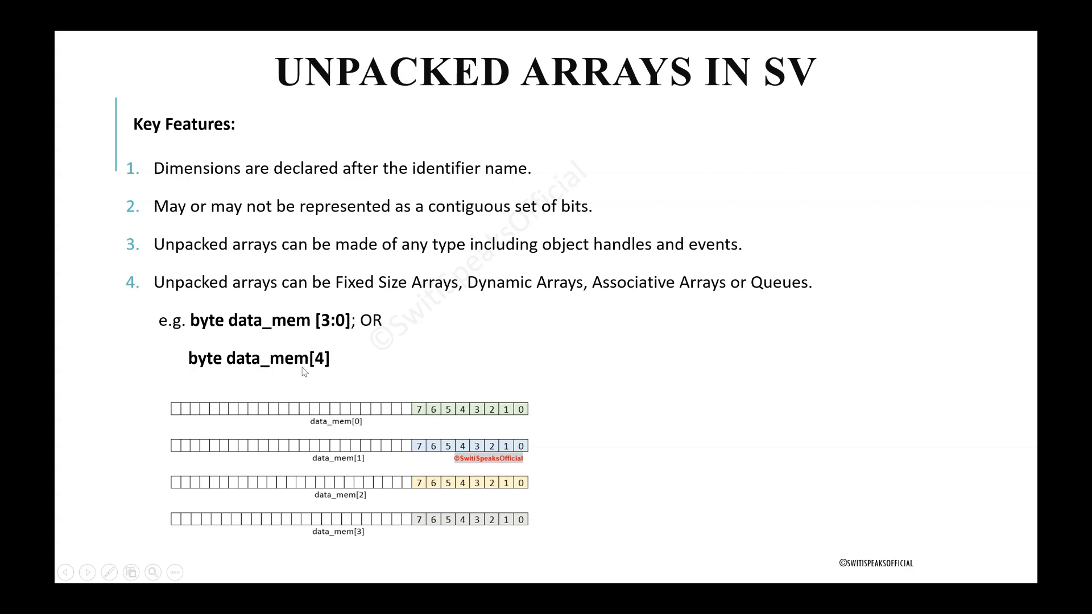
mouse_move(212, 370)
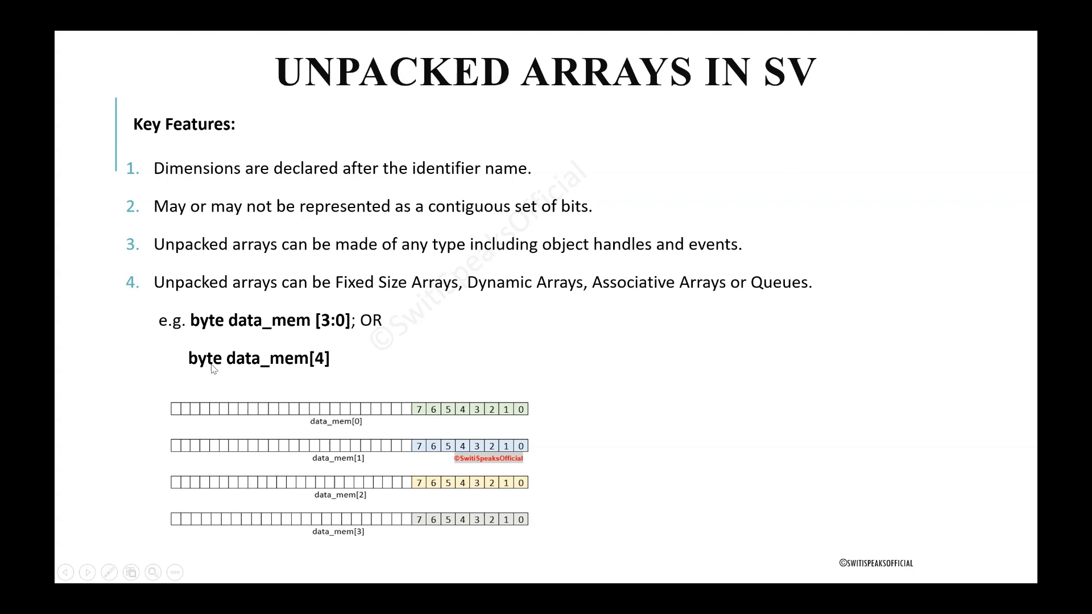
mouse_move(546, 300)
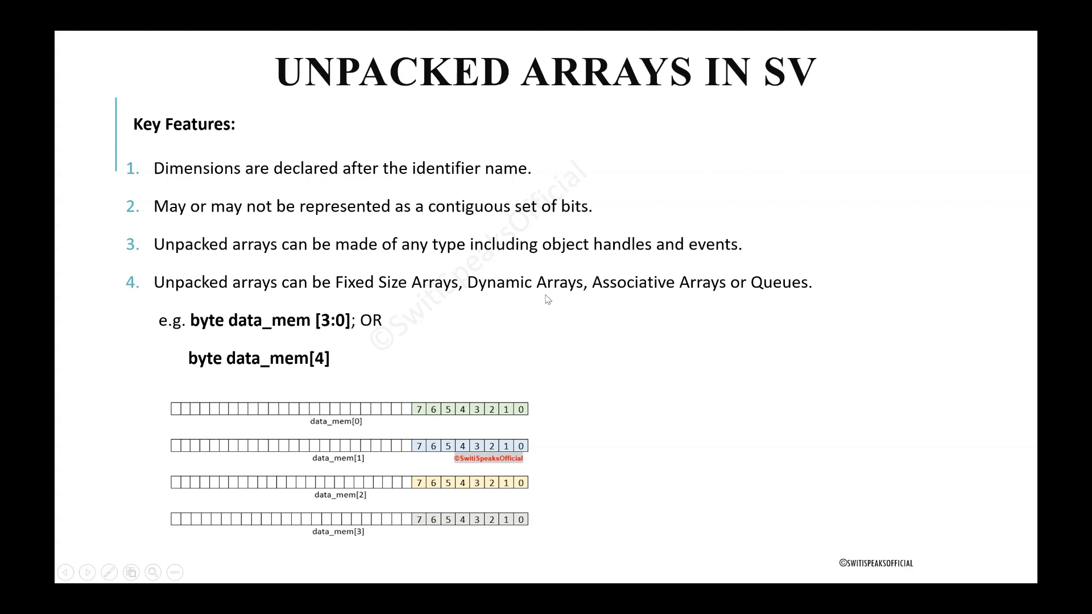
mouse_move(550, 292)
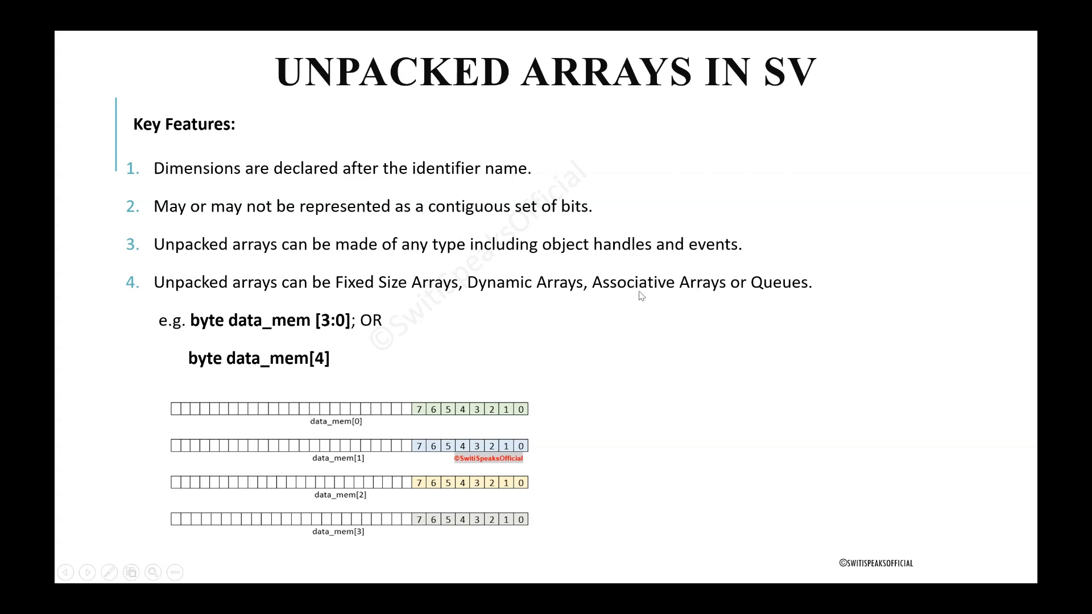
mouse_move(781, 295)
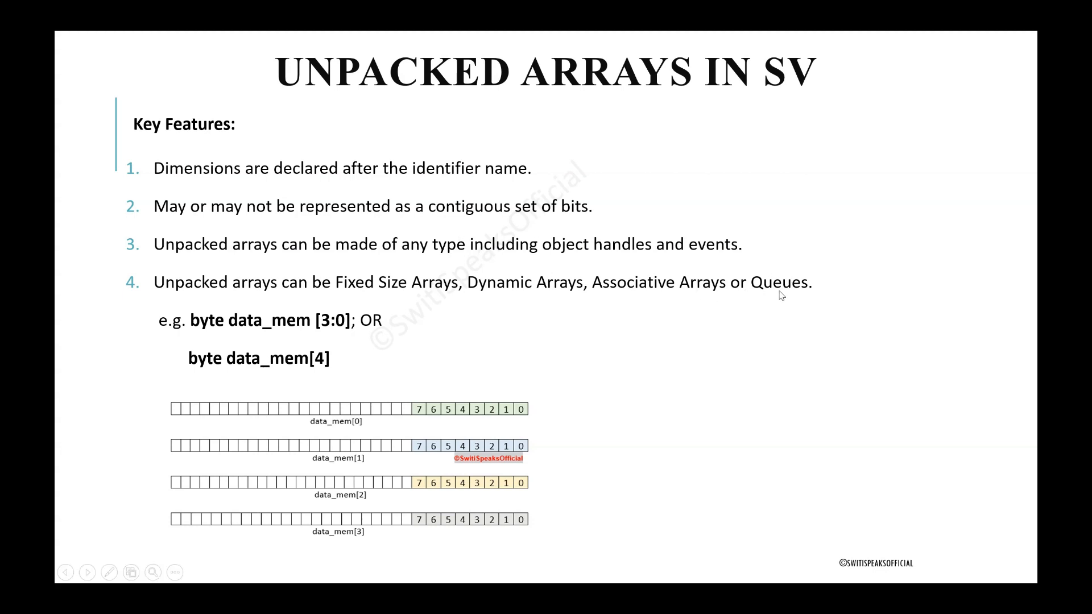
mouse_move(537, 294)
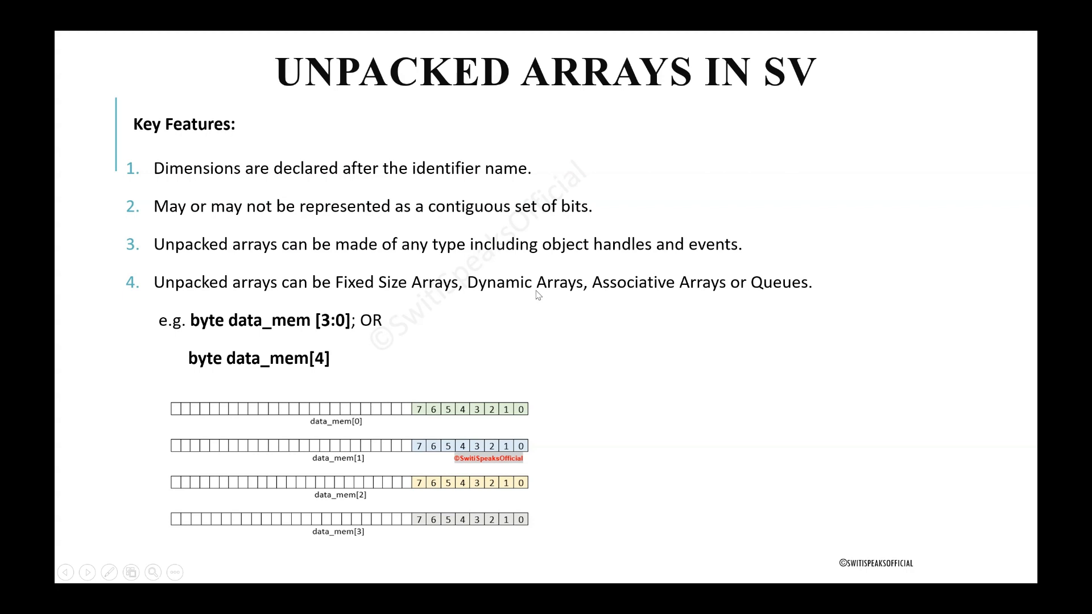
mouse_move(785, 298)
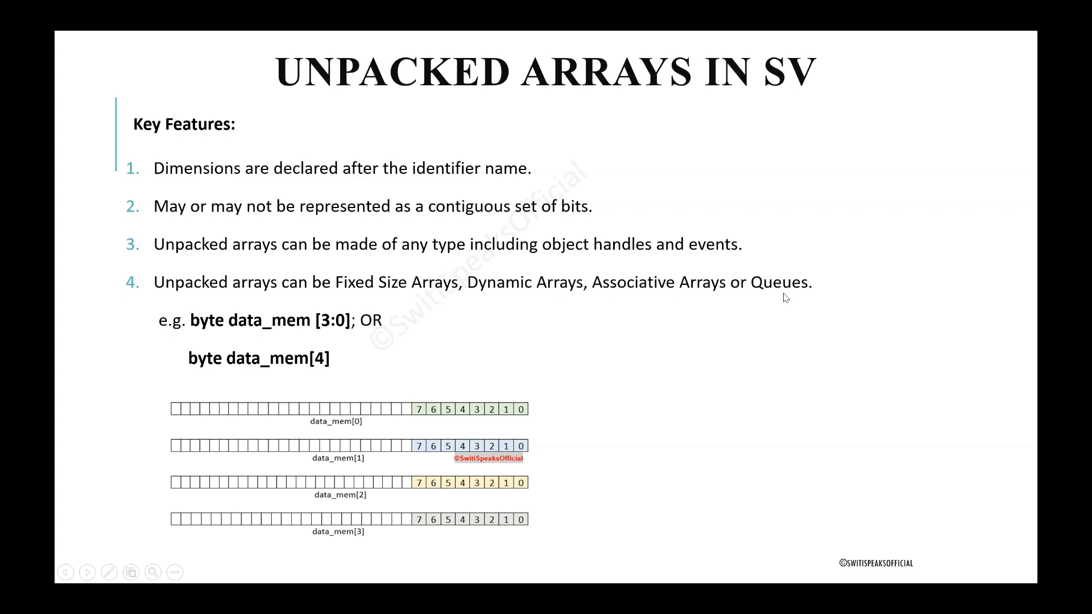
mouse_move(793, 298)
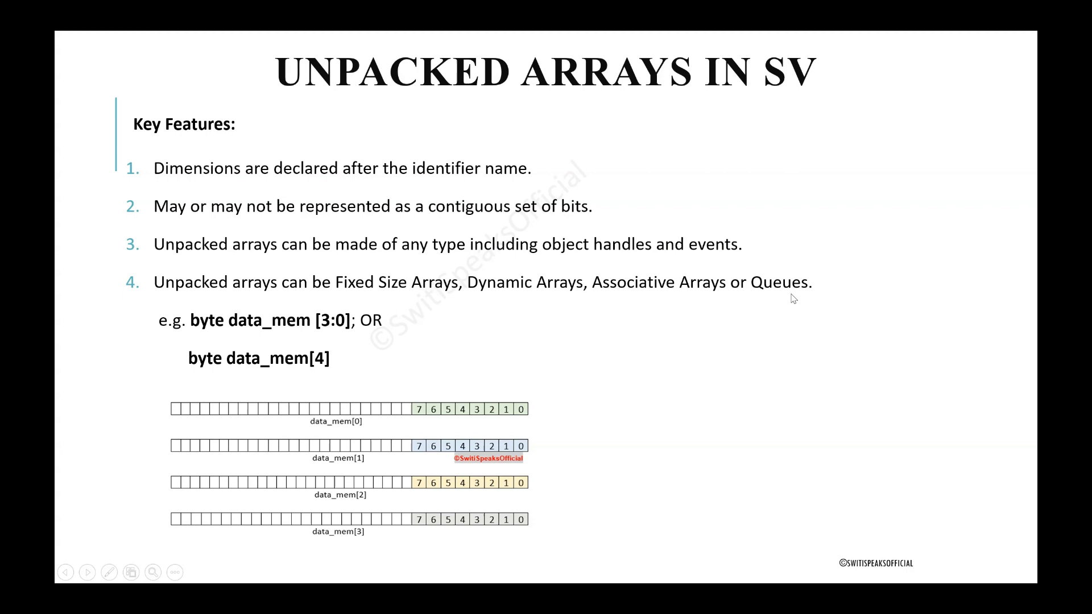
mouse_move(267, 297)
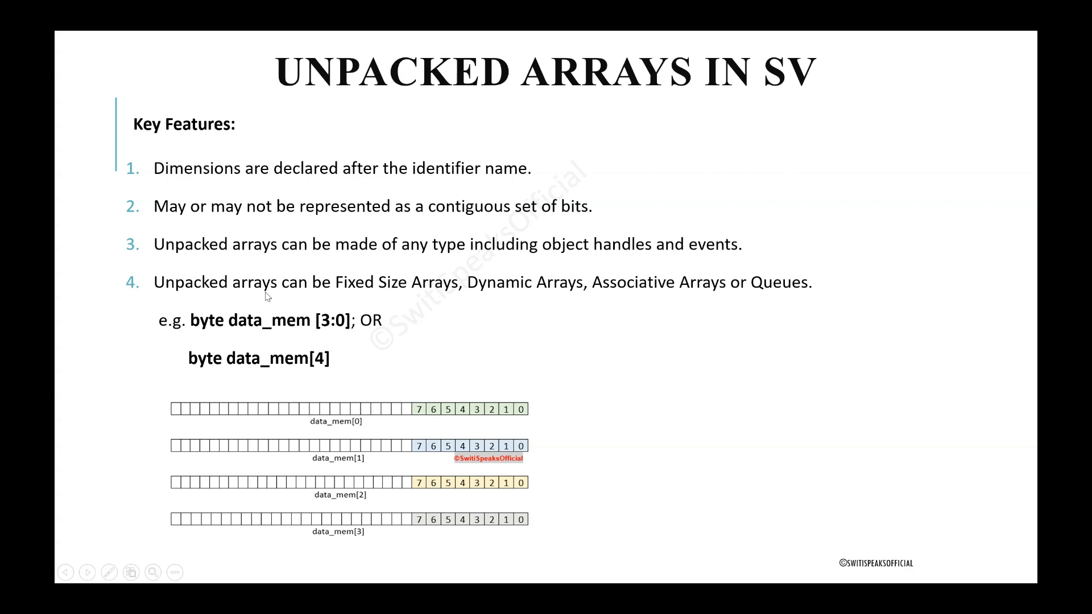
mouse_move(777, 304)
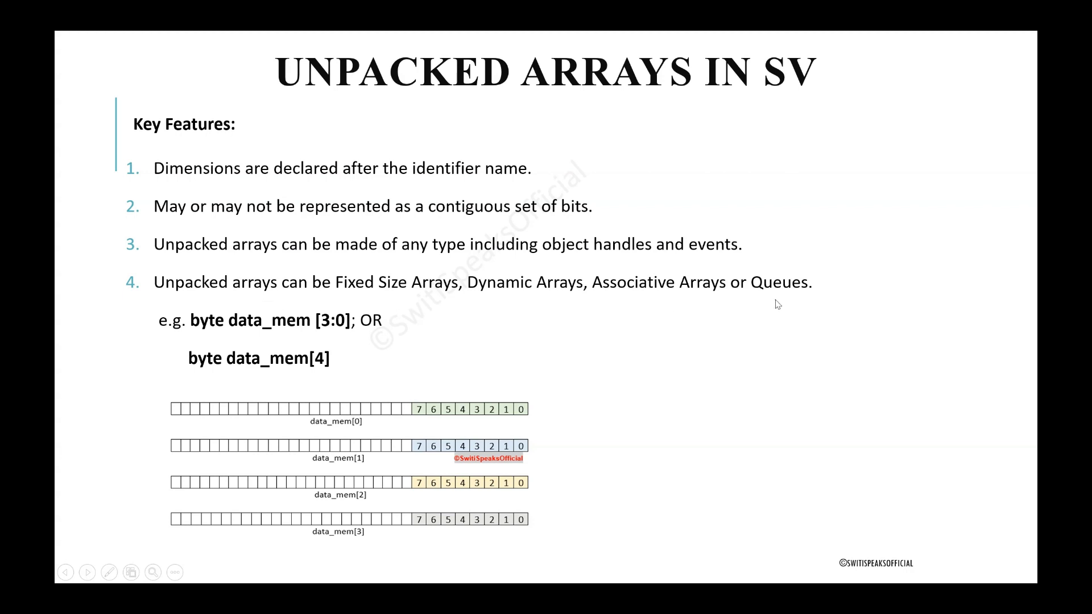
mouse_move(788, 302)
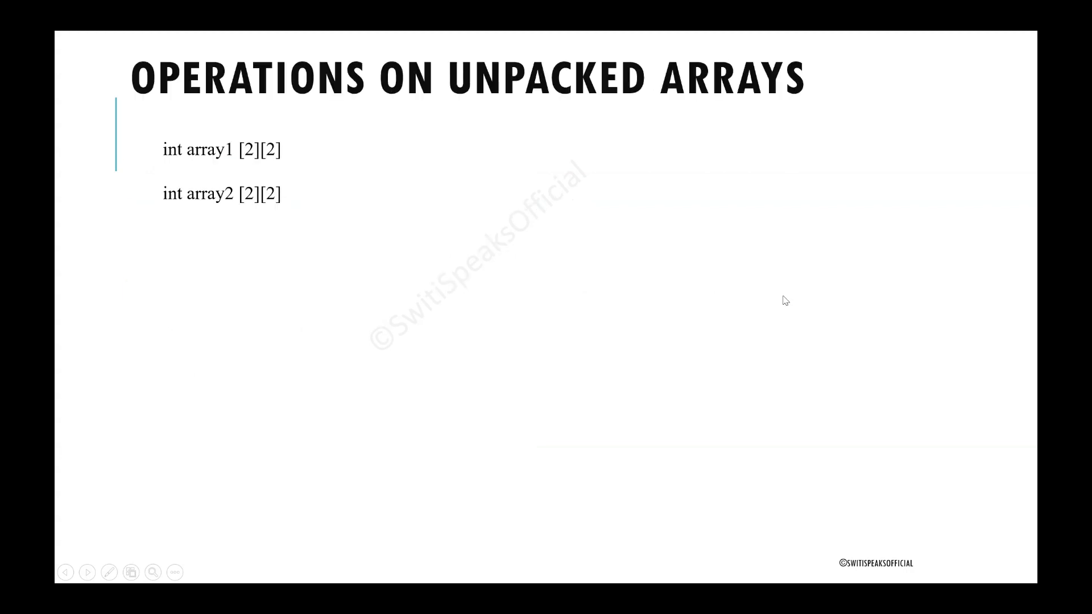
mouse_move(708, 292)
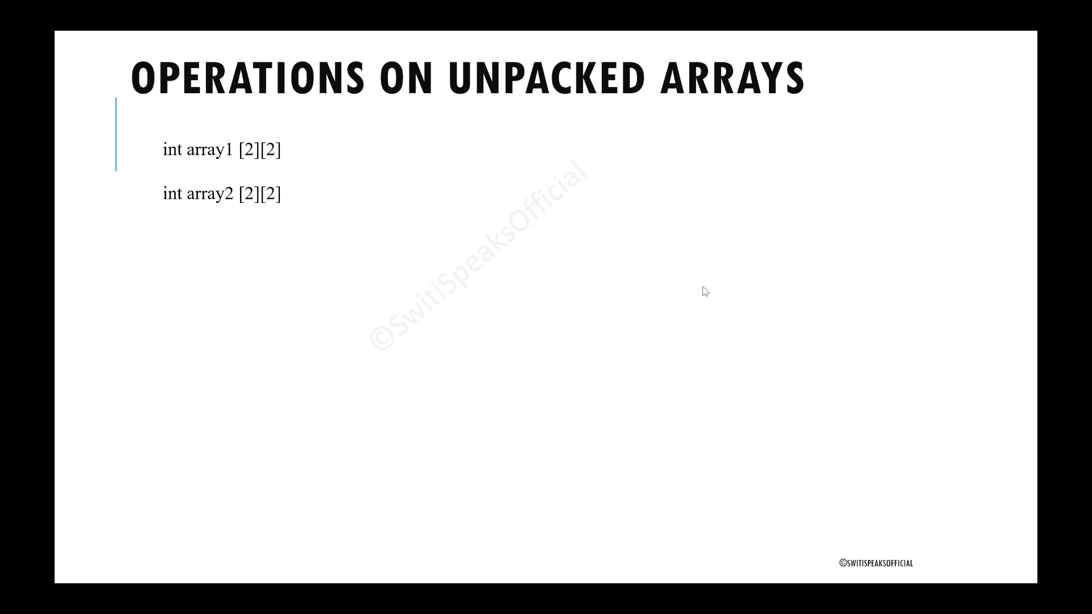
mouse_move(240, 171)
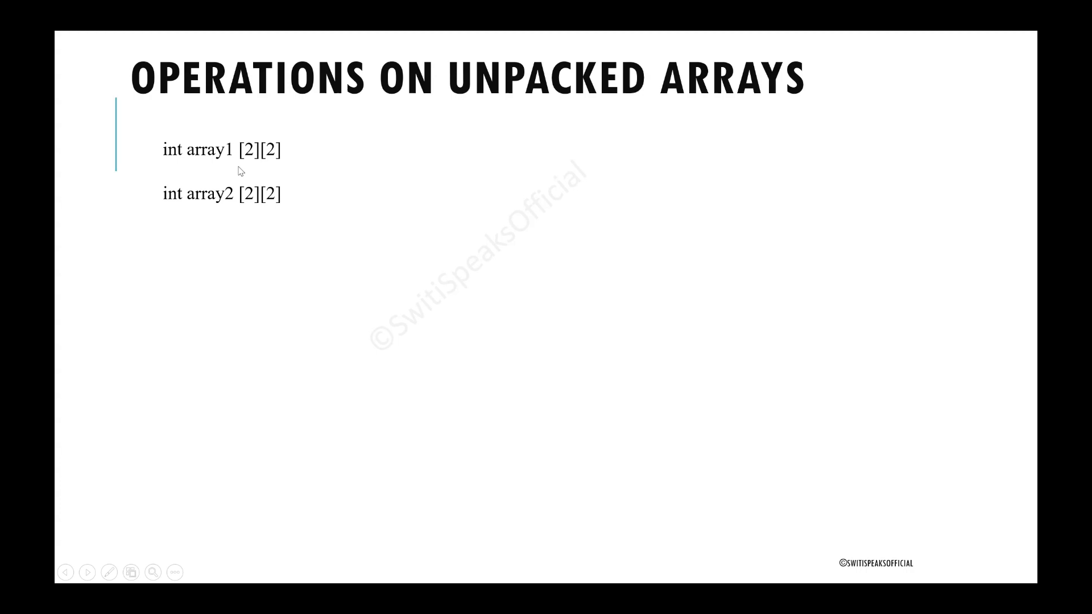
mouse_move(253, 174)
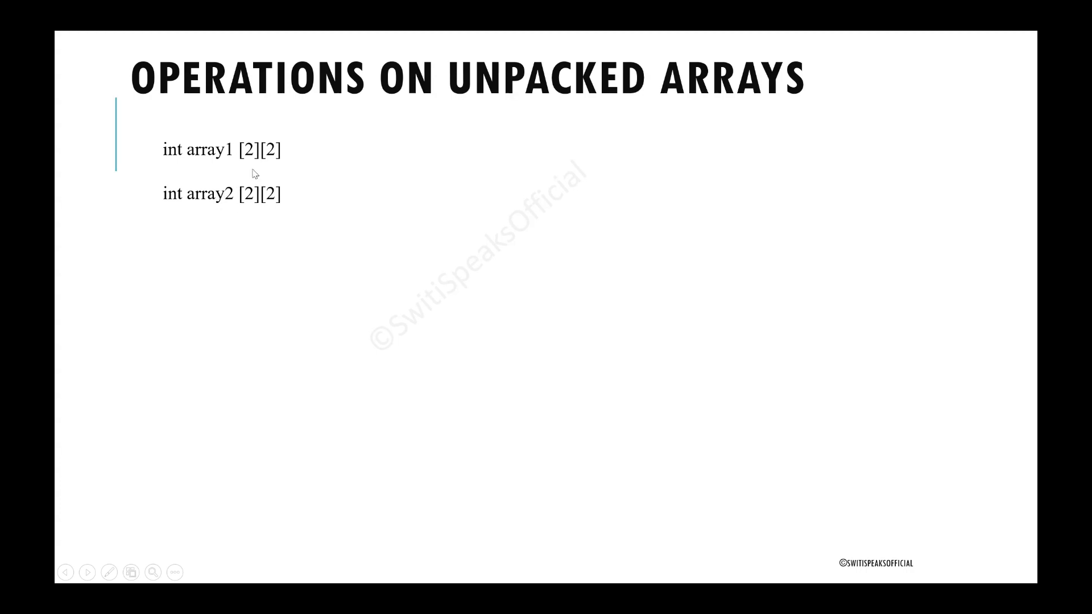
mouse_move(264, 172)
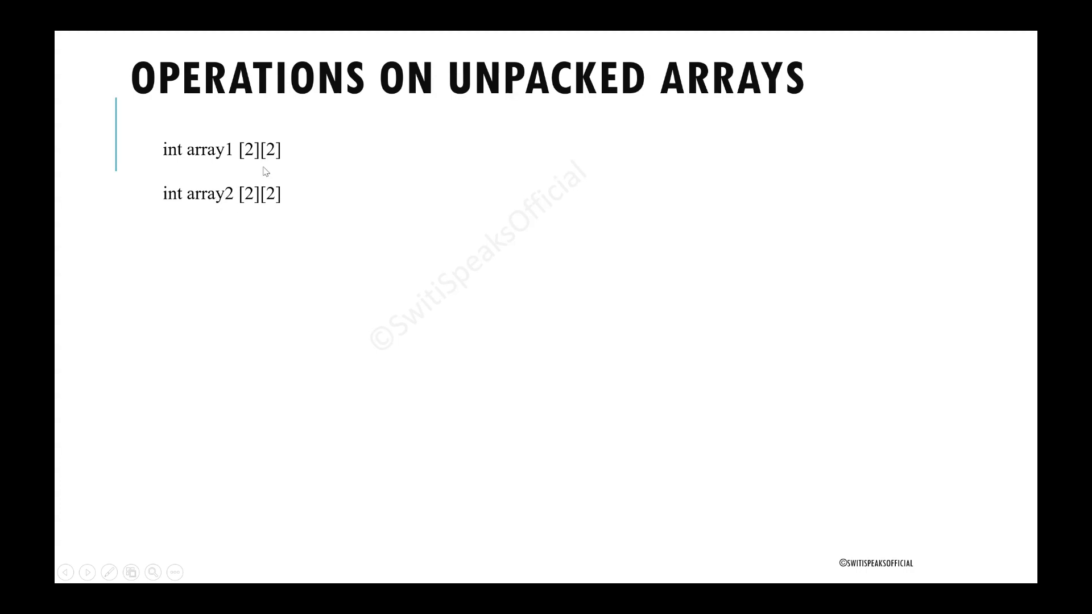
mouse_move(274, 167)
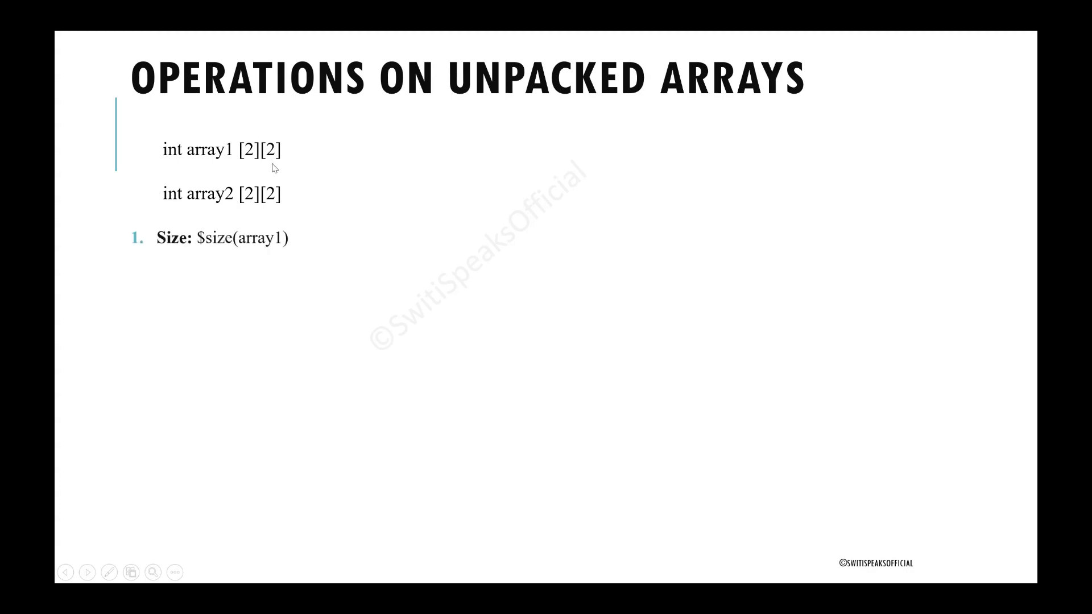
mouse_move(267, 186)
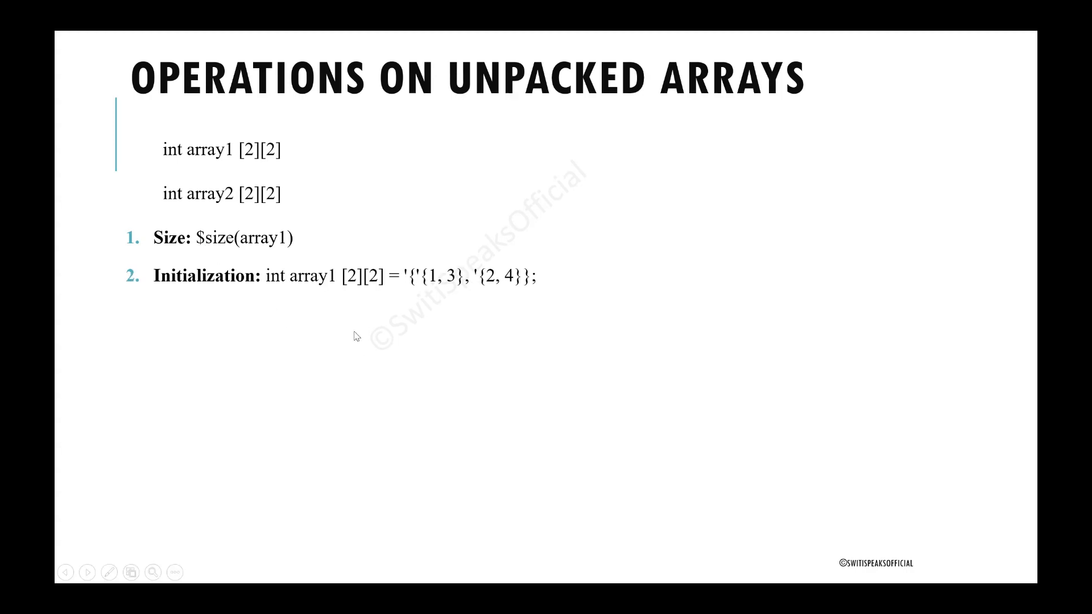
mouse_move(342, 293)
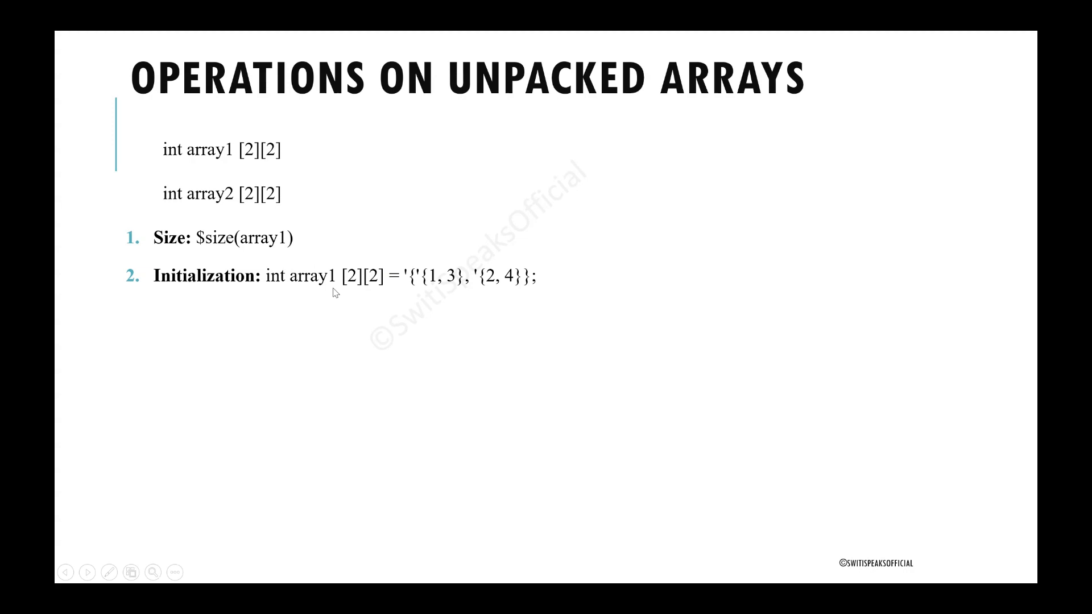
mouse_move(381, 282)
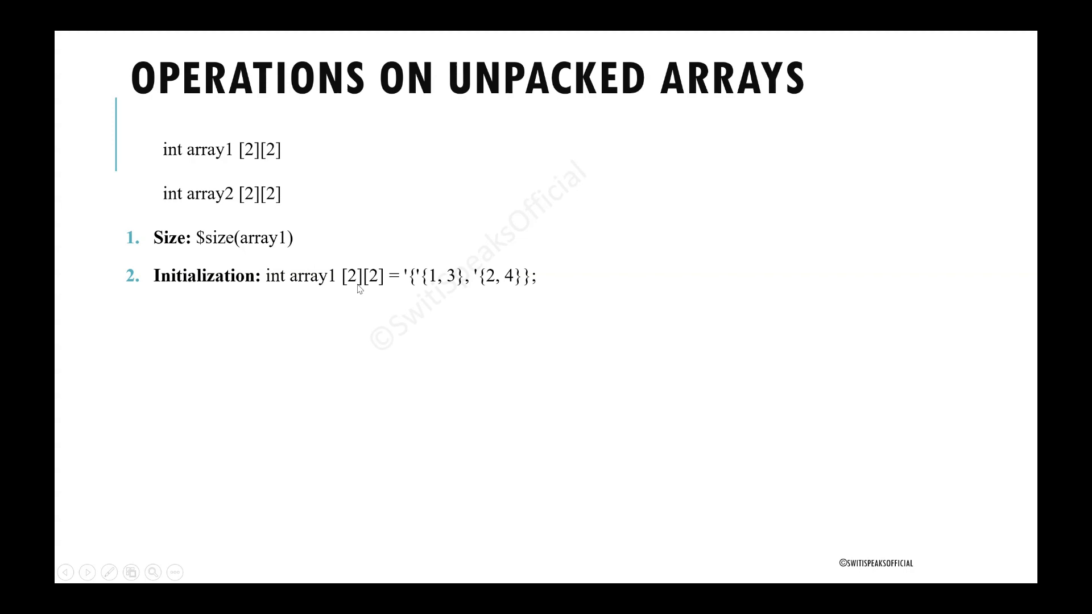
mouse_move(430, 285)
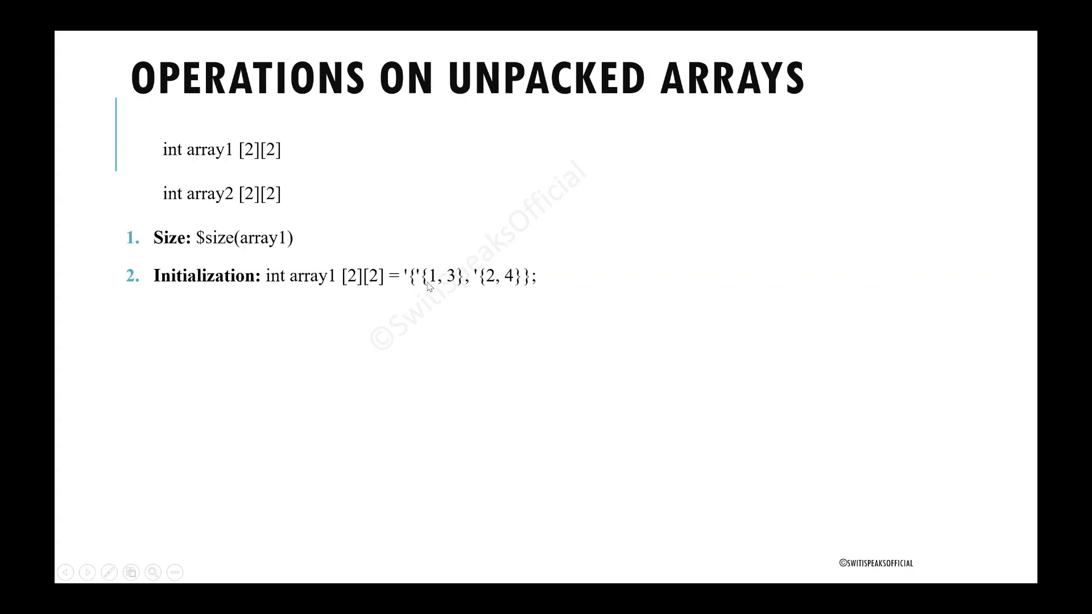
mouse_move(498, 264)
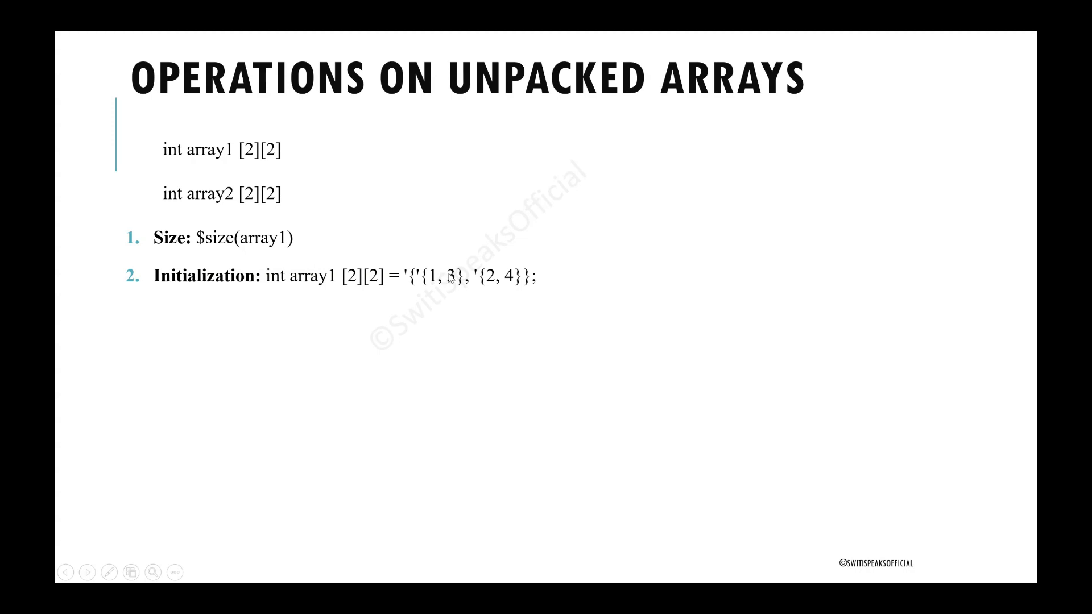
mouse_move(445, 286)
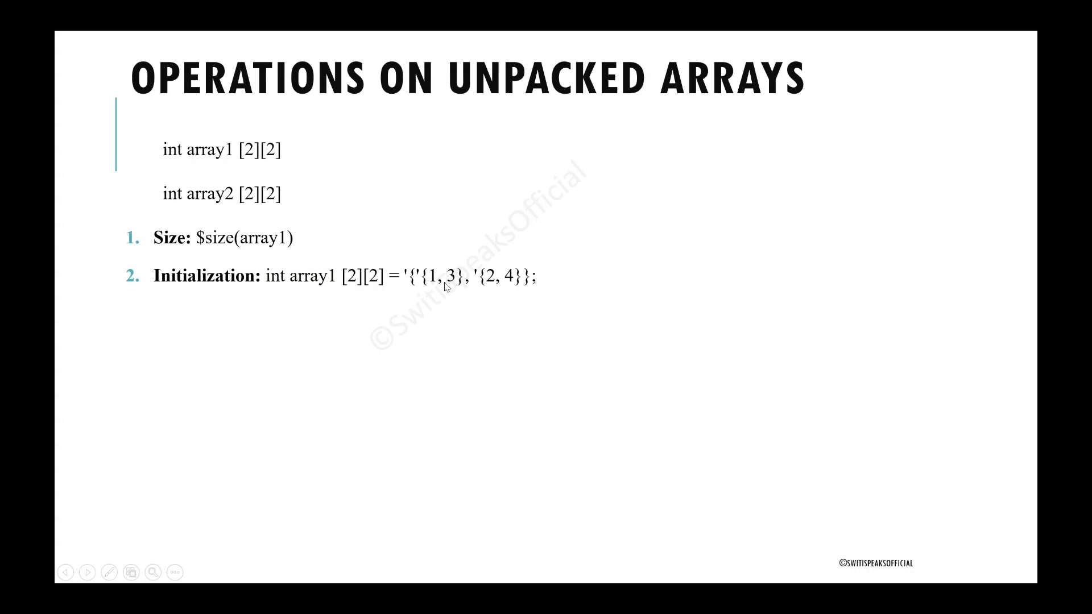
mouse_move(489, 283)
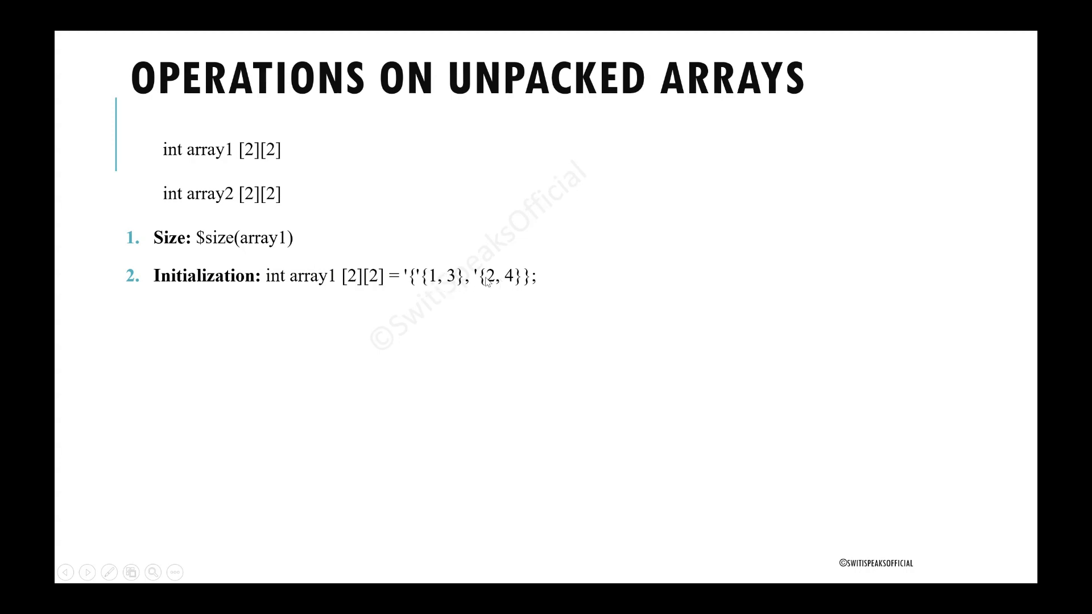
mouse_move(272, 285)
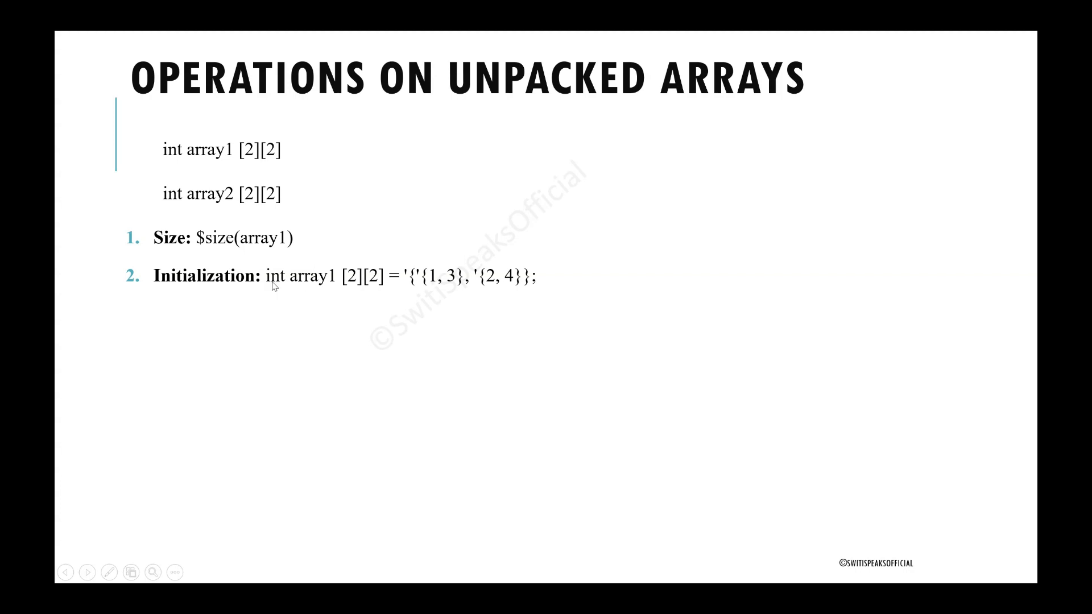
mouse_move(319, 284)
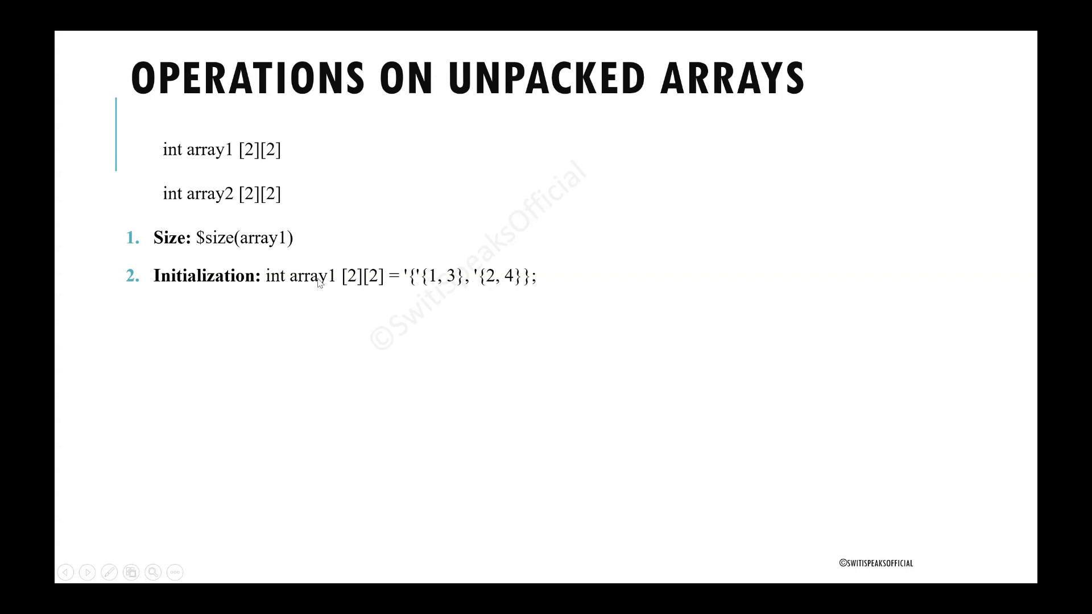
mouse_move(444, 278)
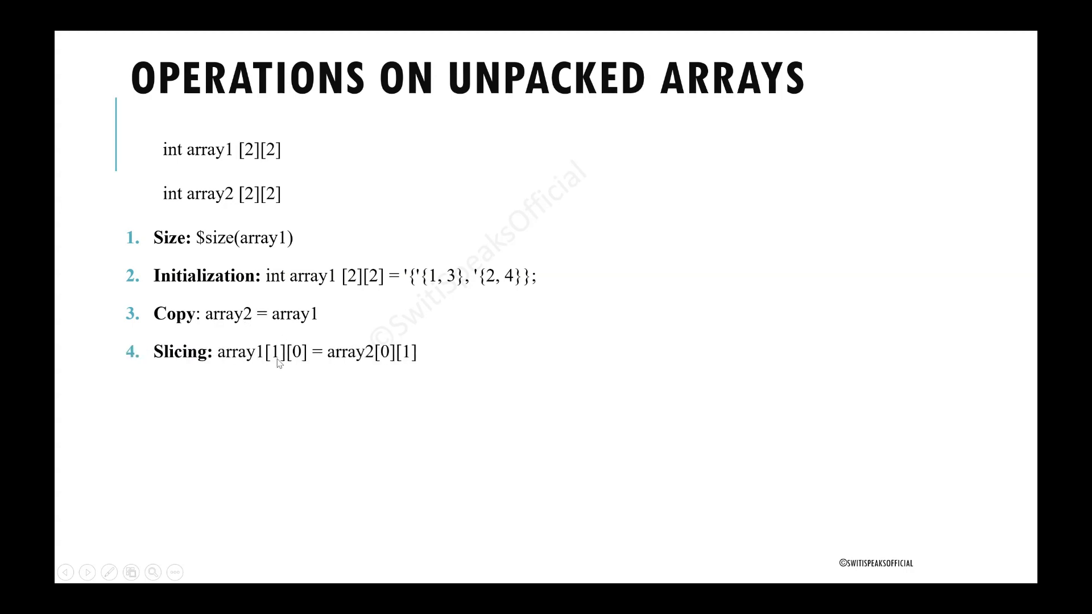
mouse_move(301, 363)
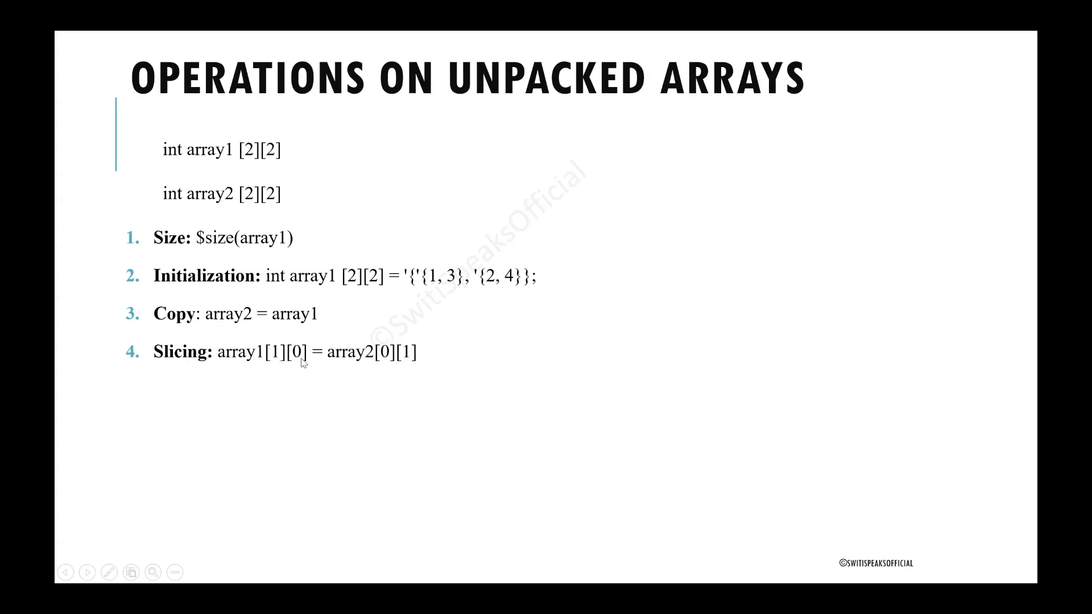
mouse_move(302, 375)
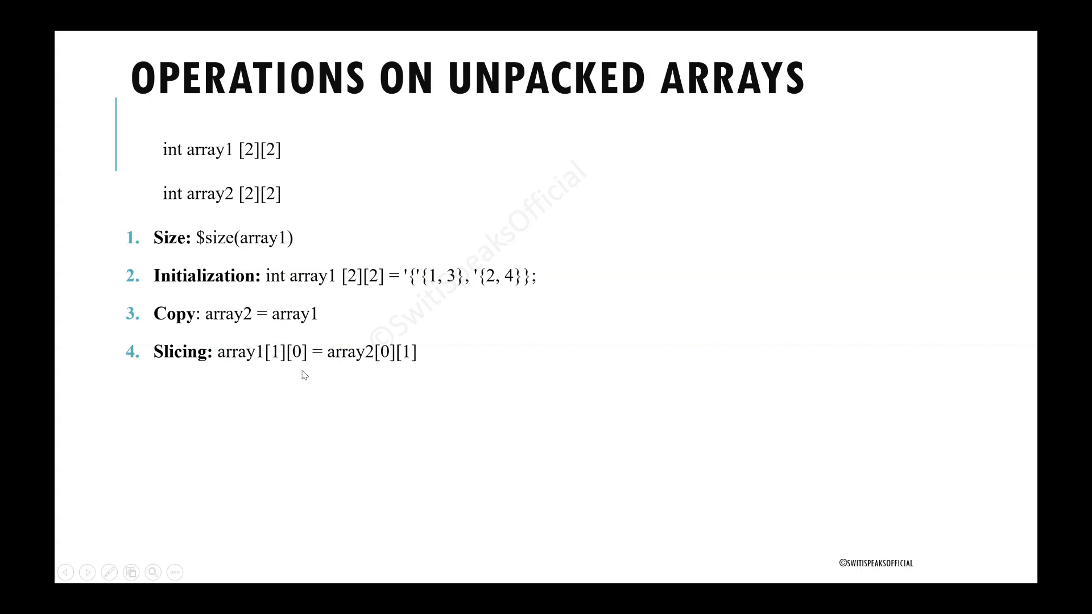
mouse_move(329, 360)
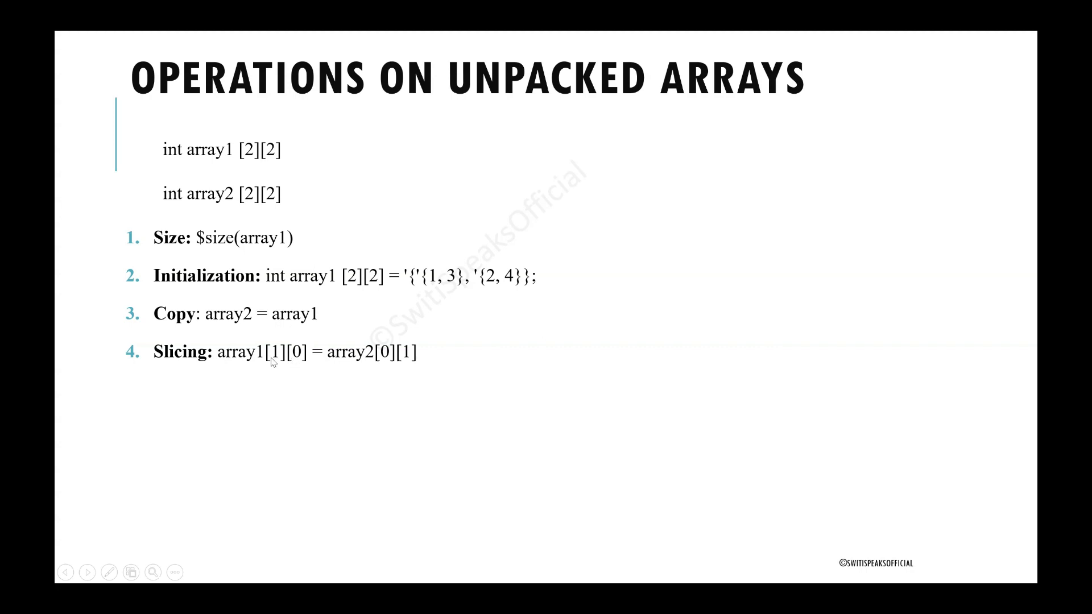
mouse_move(262, 363)
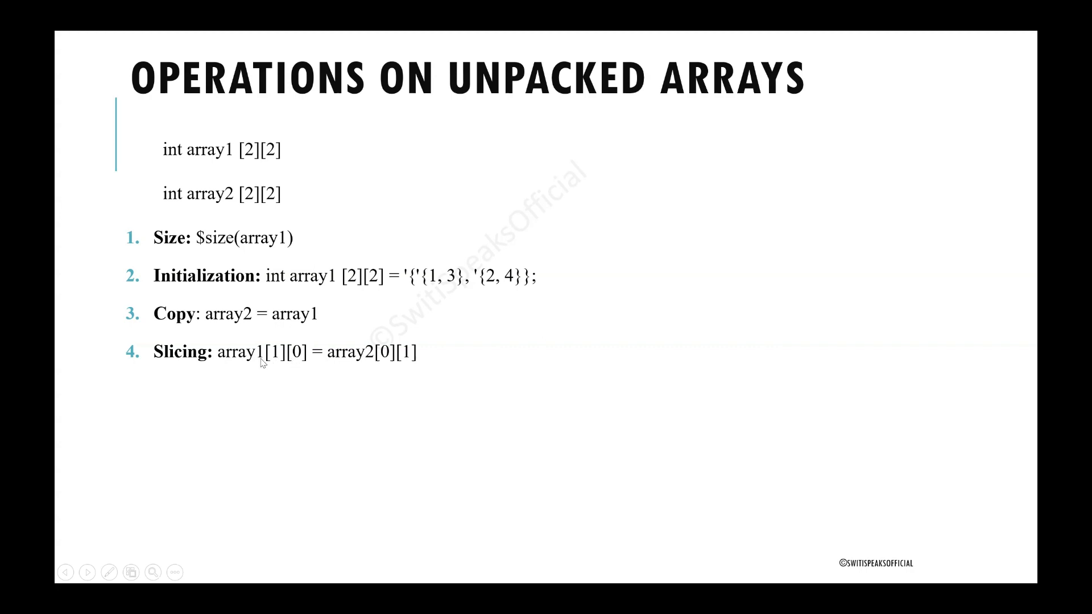
mouse_move(317, 368)
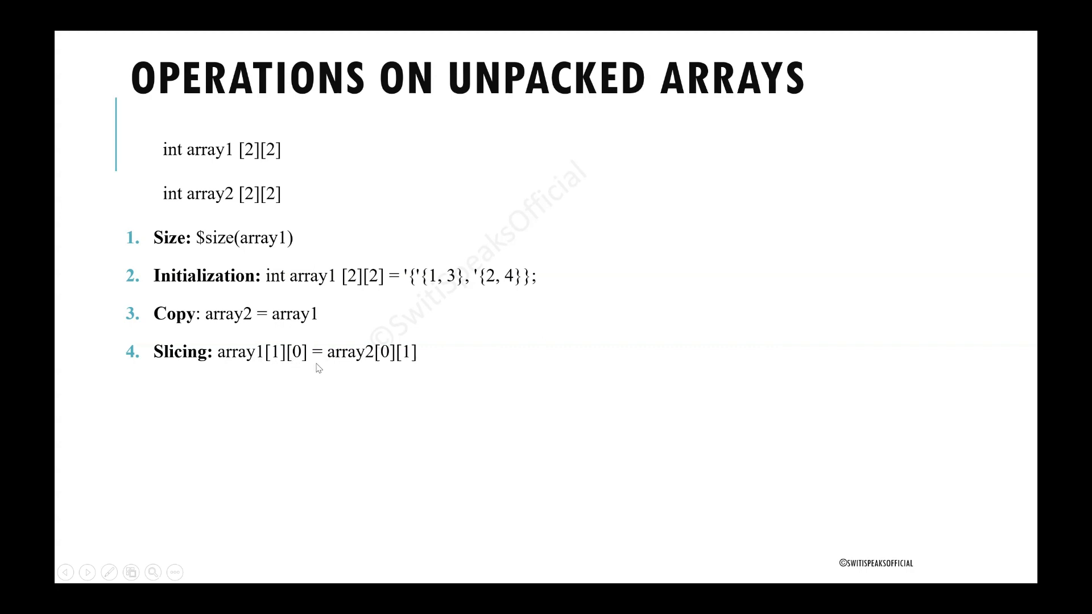
mouse_move(373, 360)
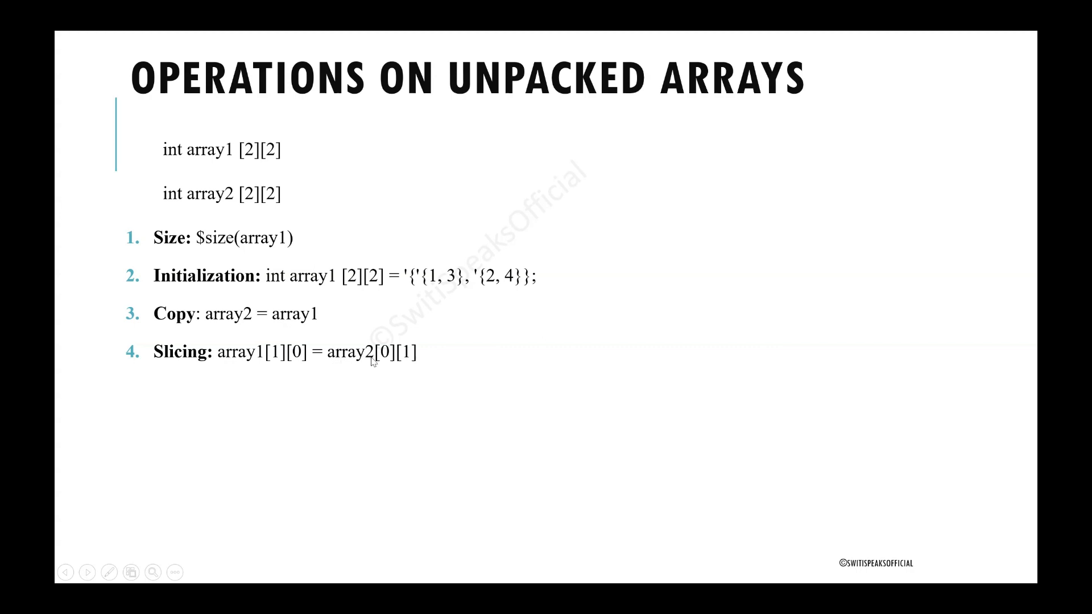
mouse_move(406, 359)
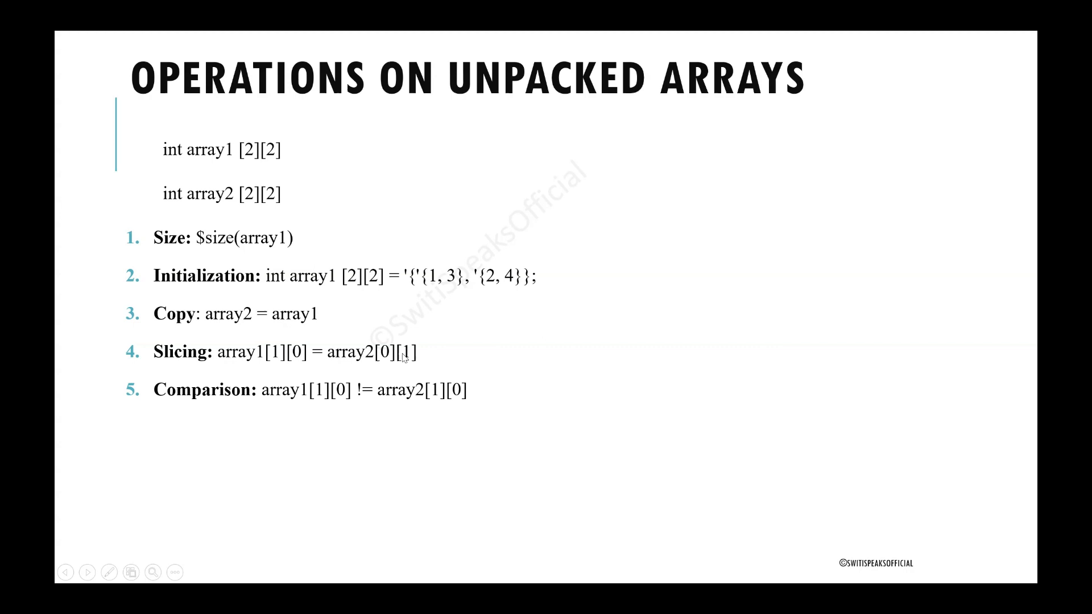
mouse_move(328, 393)
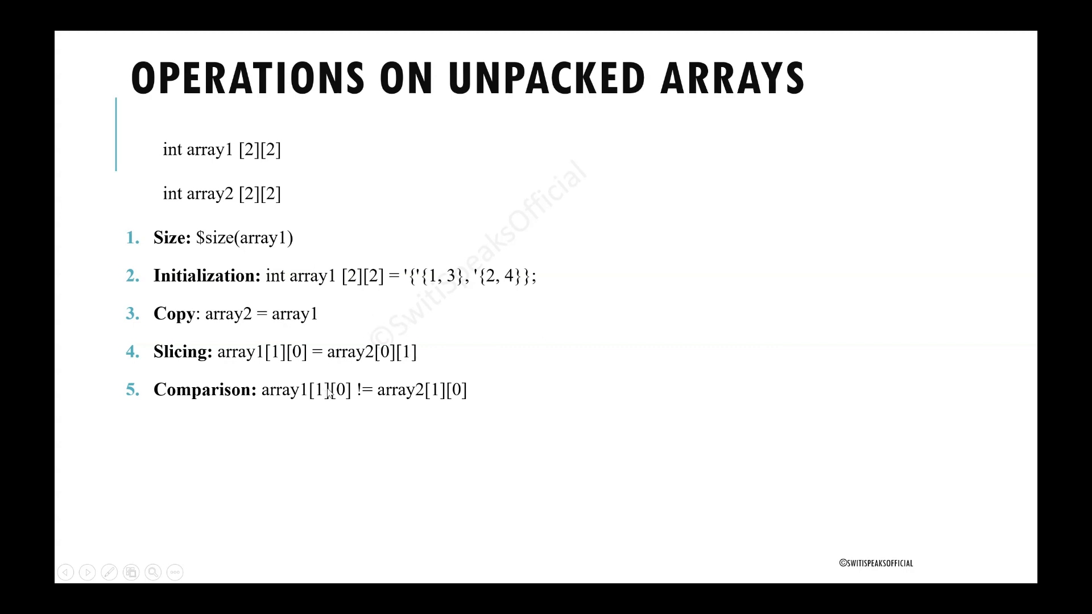
mouse_move(244, 148)
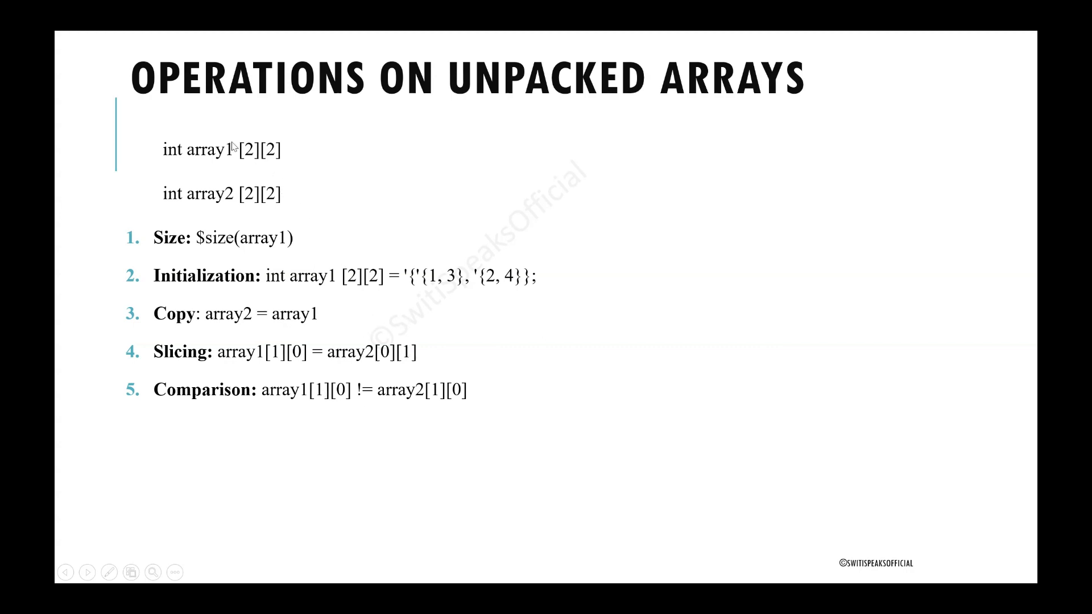
mouse_move(292, 387)
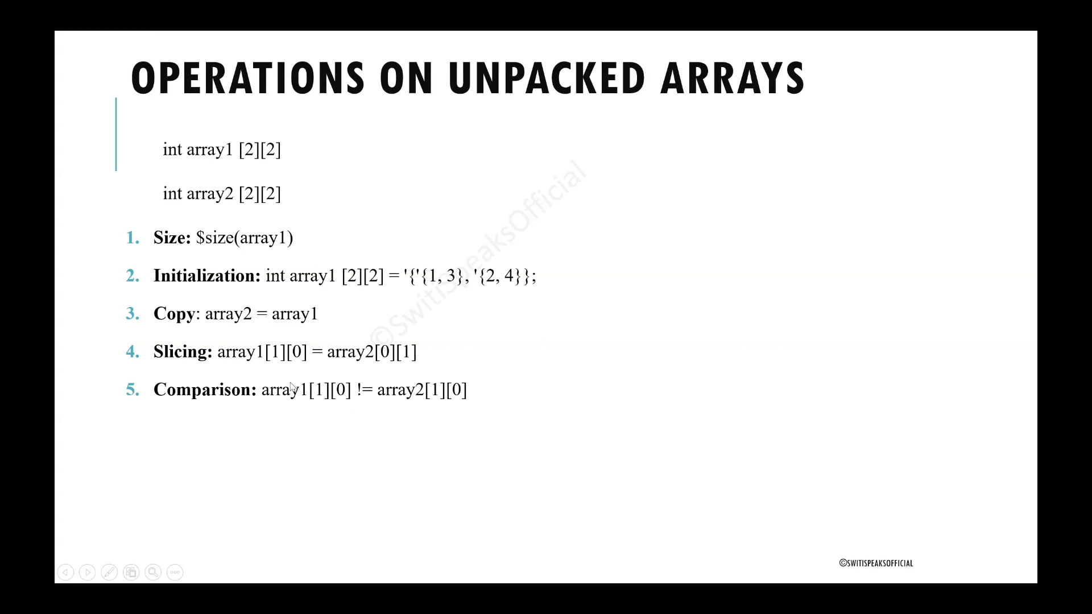
mouse_move(468, 406)
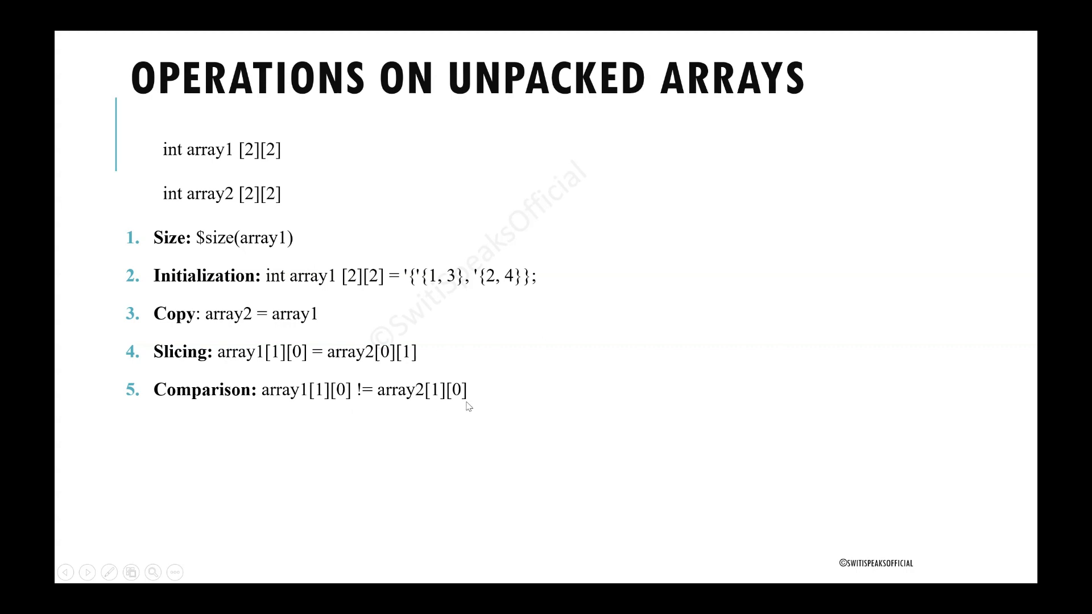
mouse_move(240, 395)
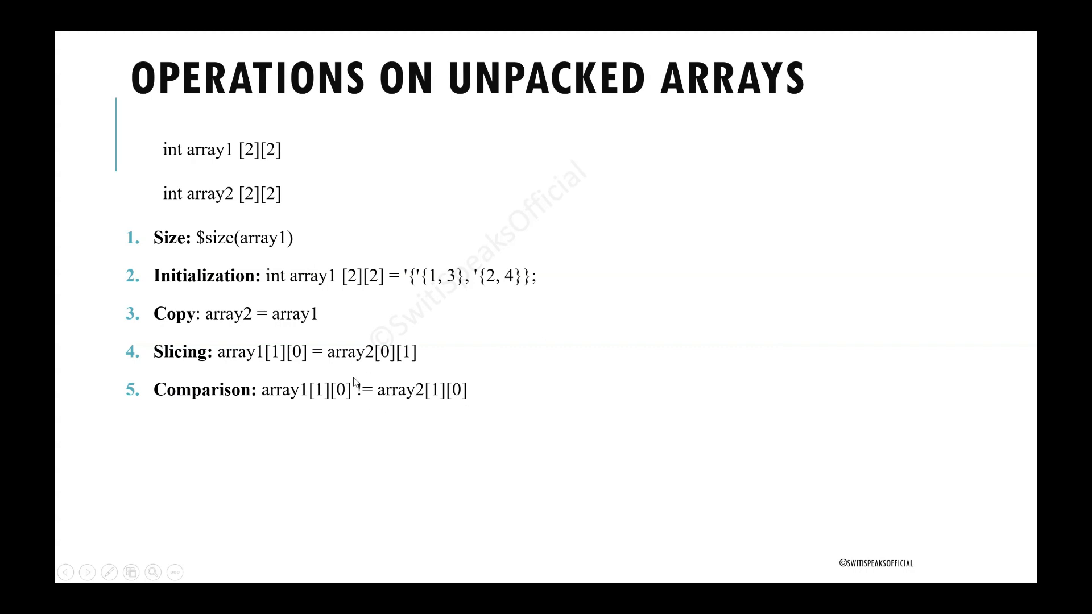
mouse_move(356, 406)
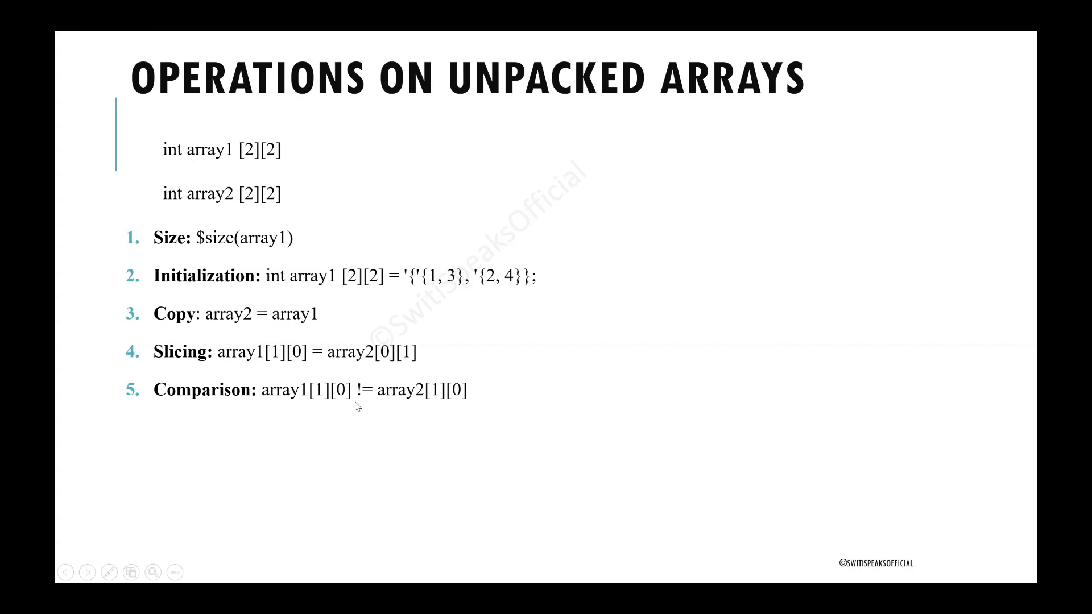
mouse_move(358, 380)
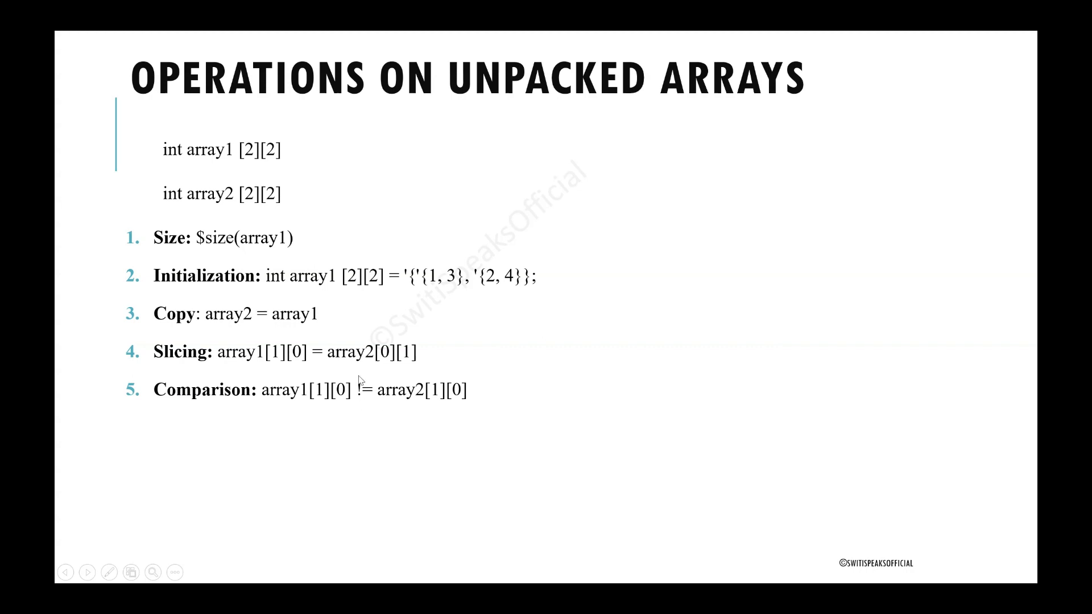
mouse_move(356, 382)
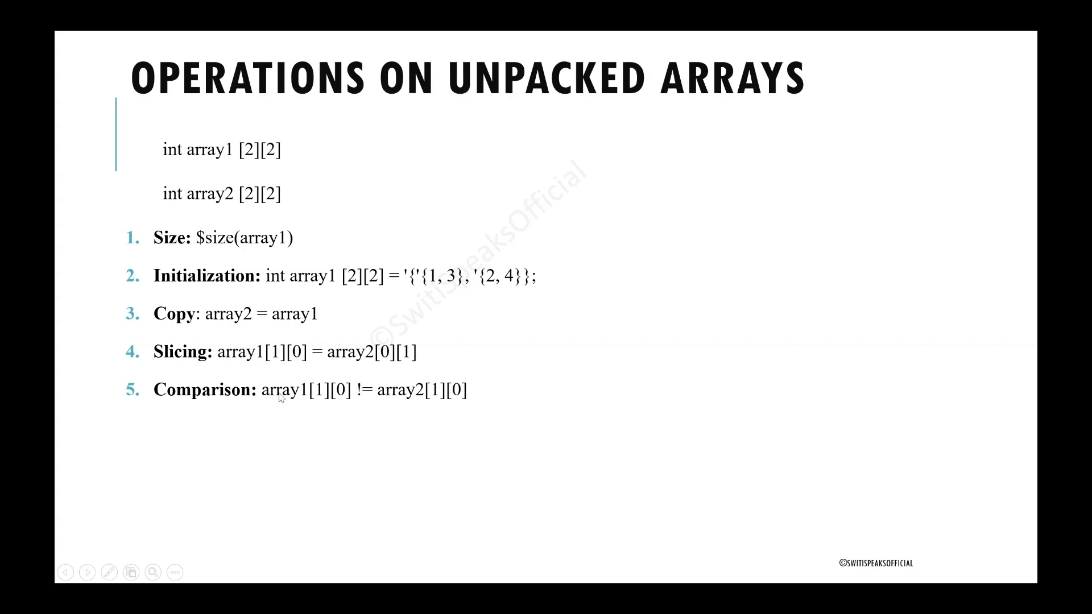
mouse_move(343, 402)
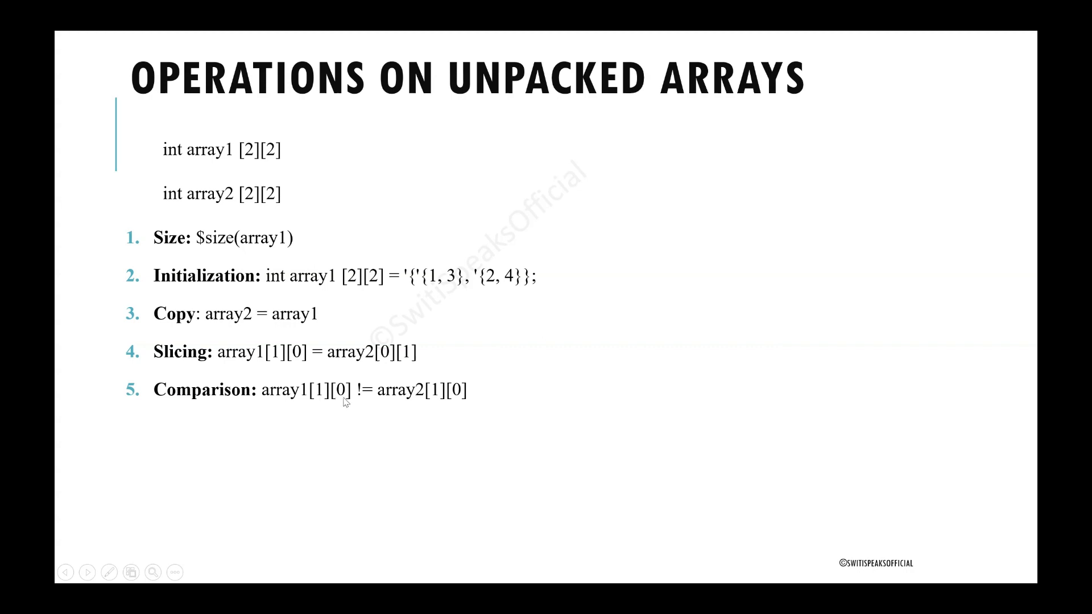
mouse_move(421, 397)
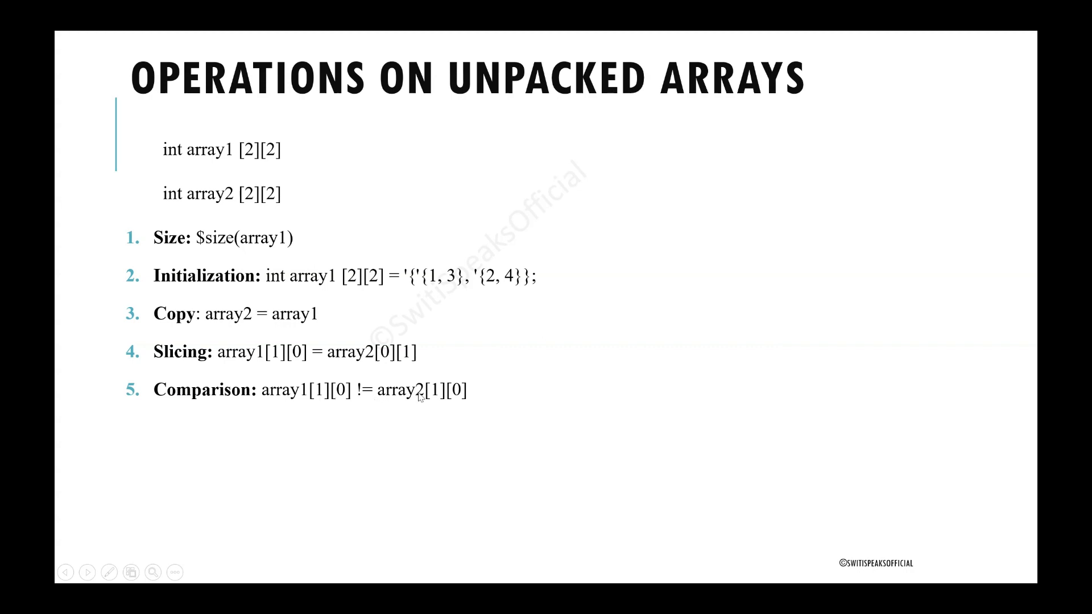
mouse_move(473, 401)
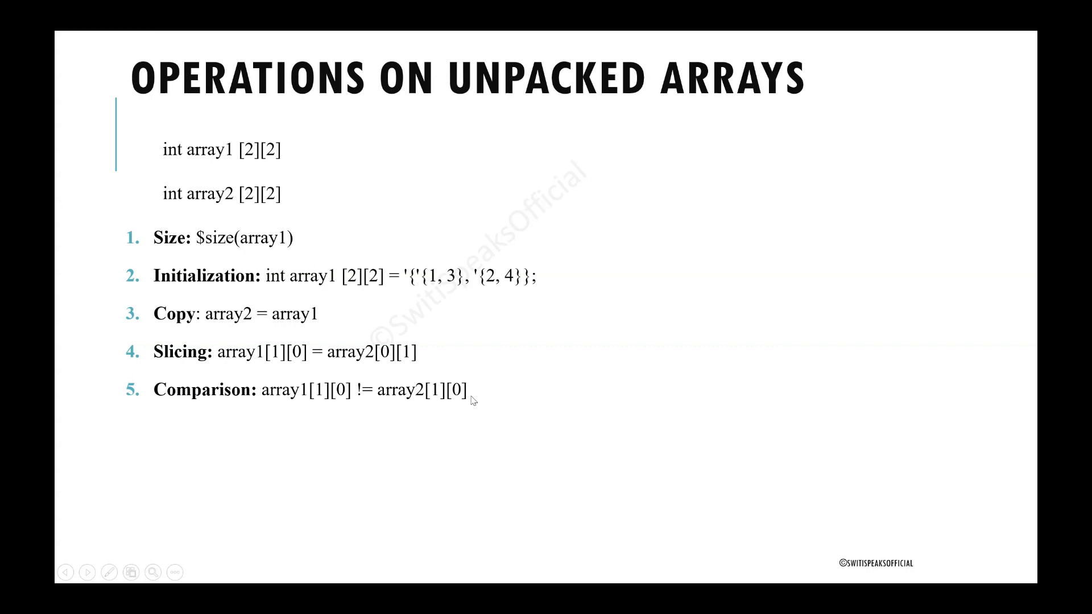
mouse_move(580, 288)
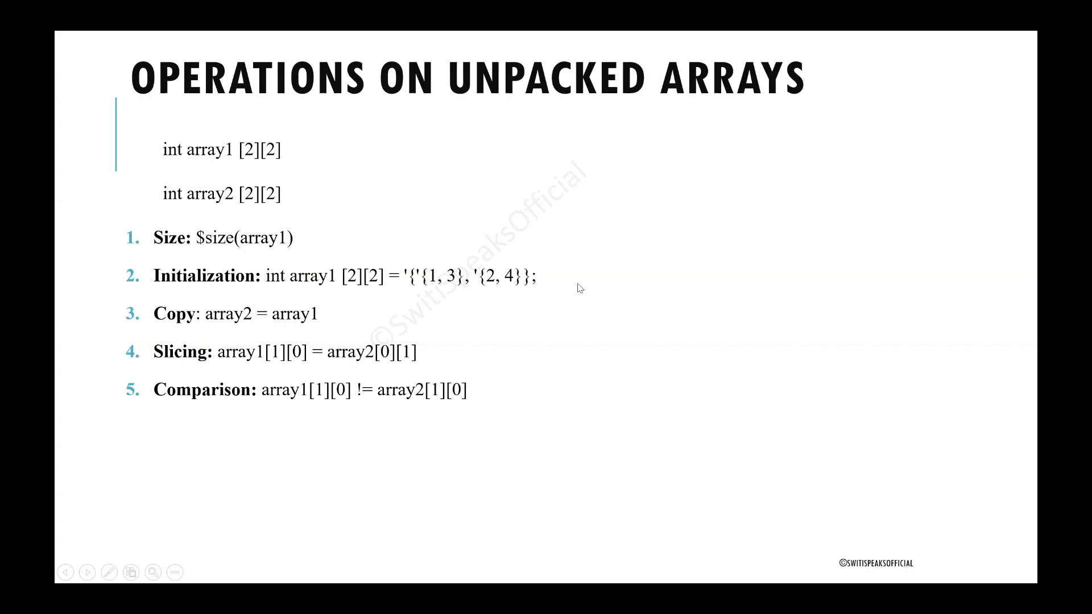
mouse_move(625, 136)
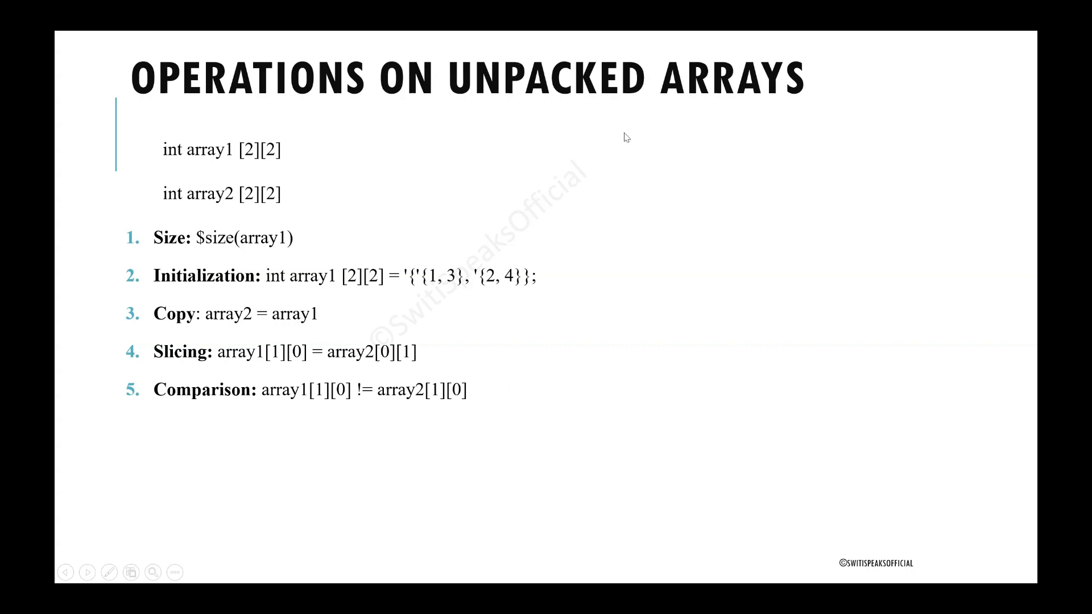
mouse_move(797, 124)
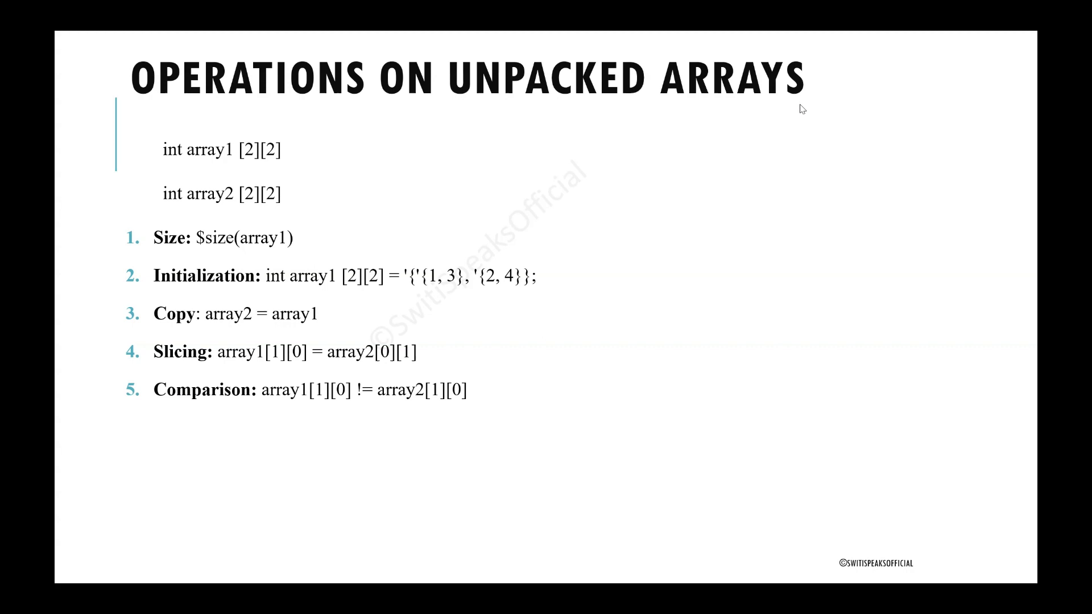
mouse_move(702, 127)
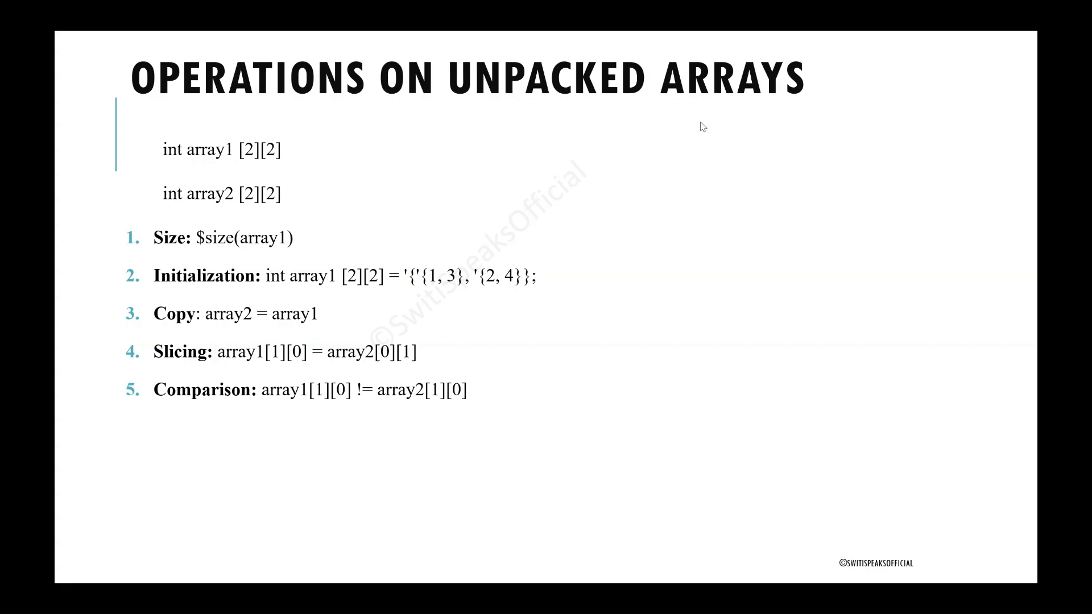